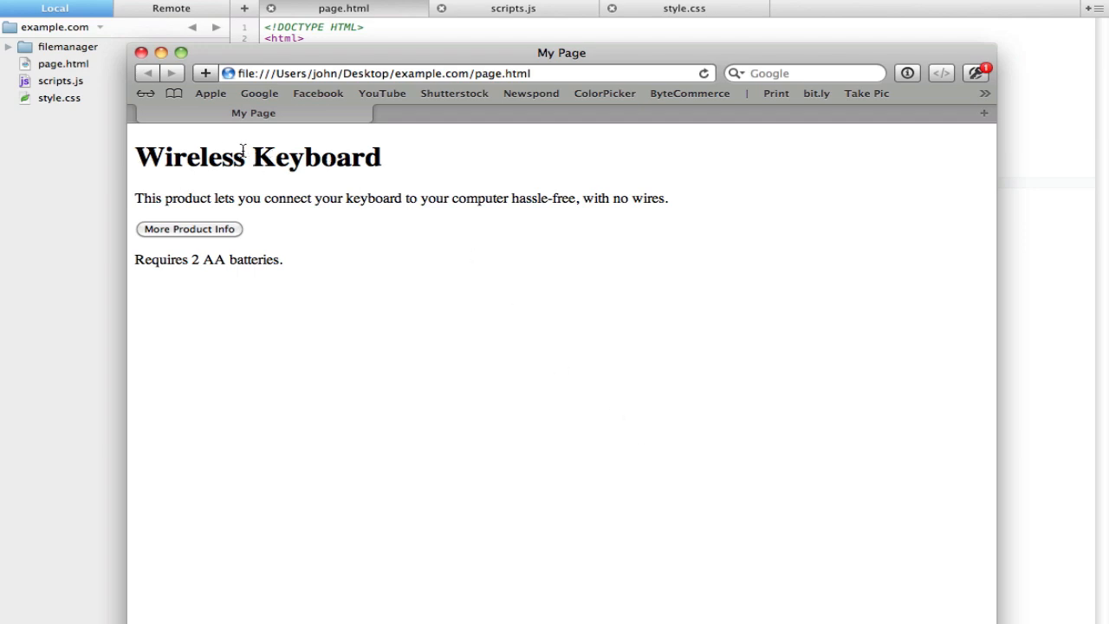
pyautogui.moveTo(177, 190)
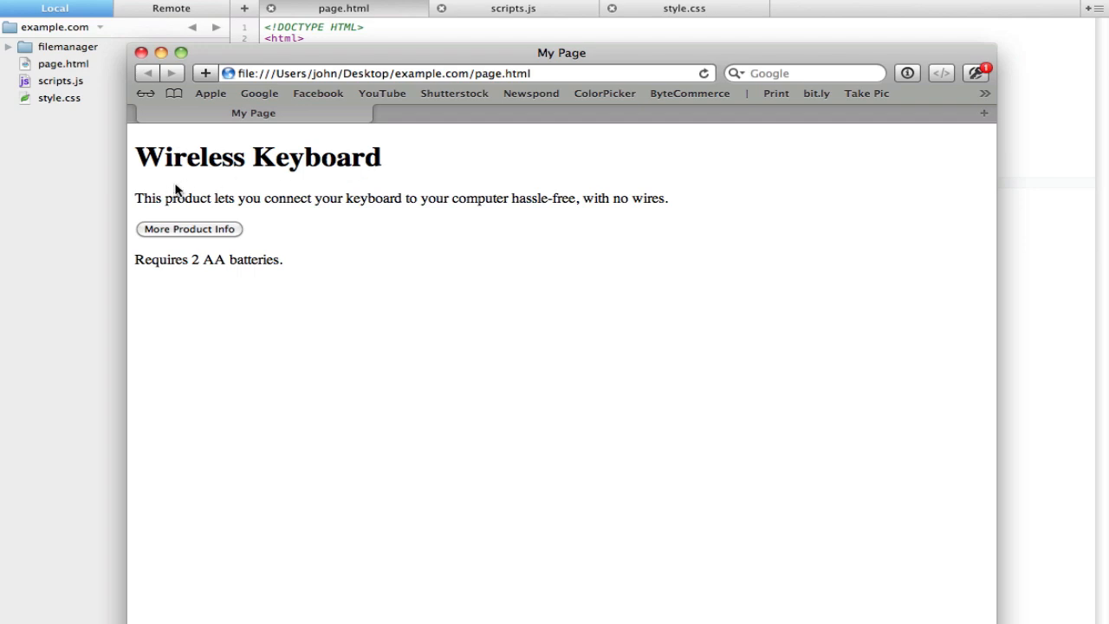
pyautogui.moveTo(136, 199)
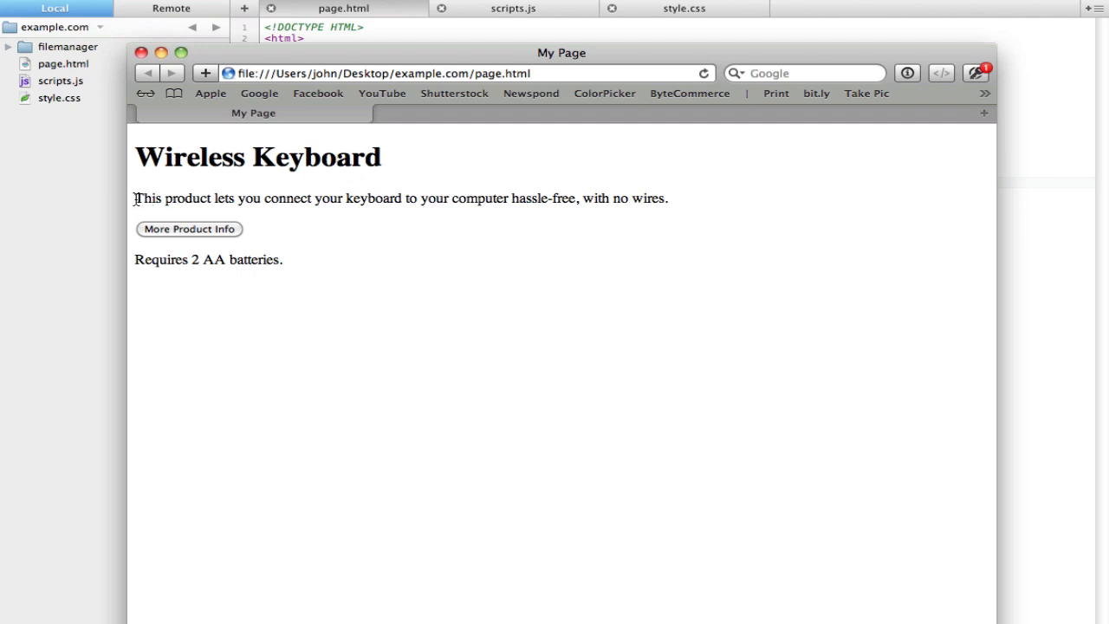
pyautogui.moveTo(267, 208)
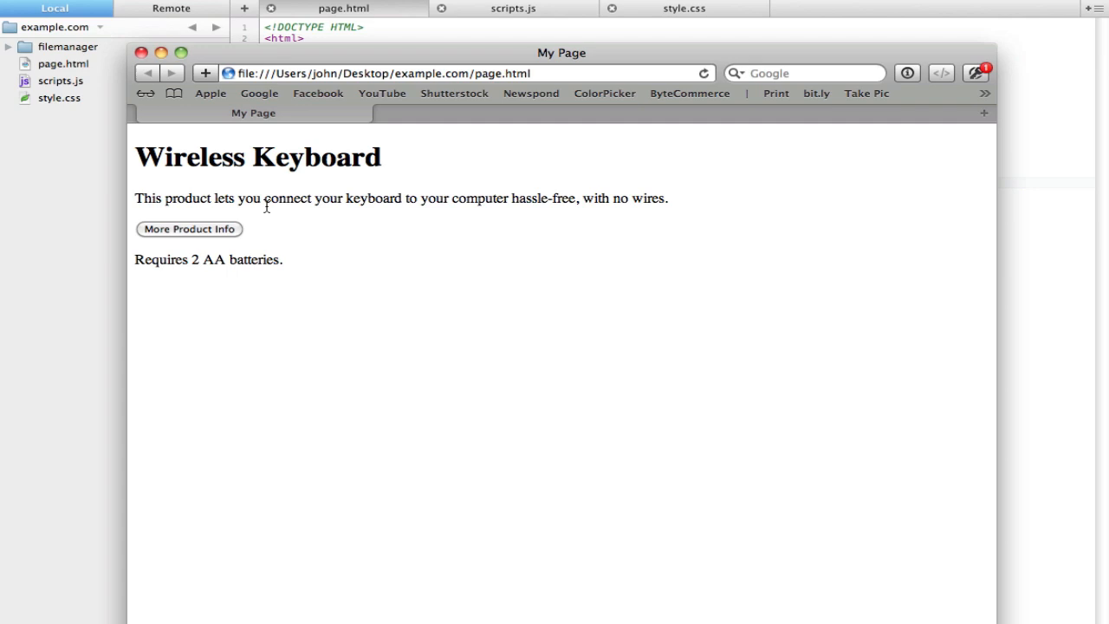
pyautogui.moveTo(532, 272)
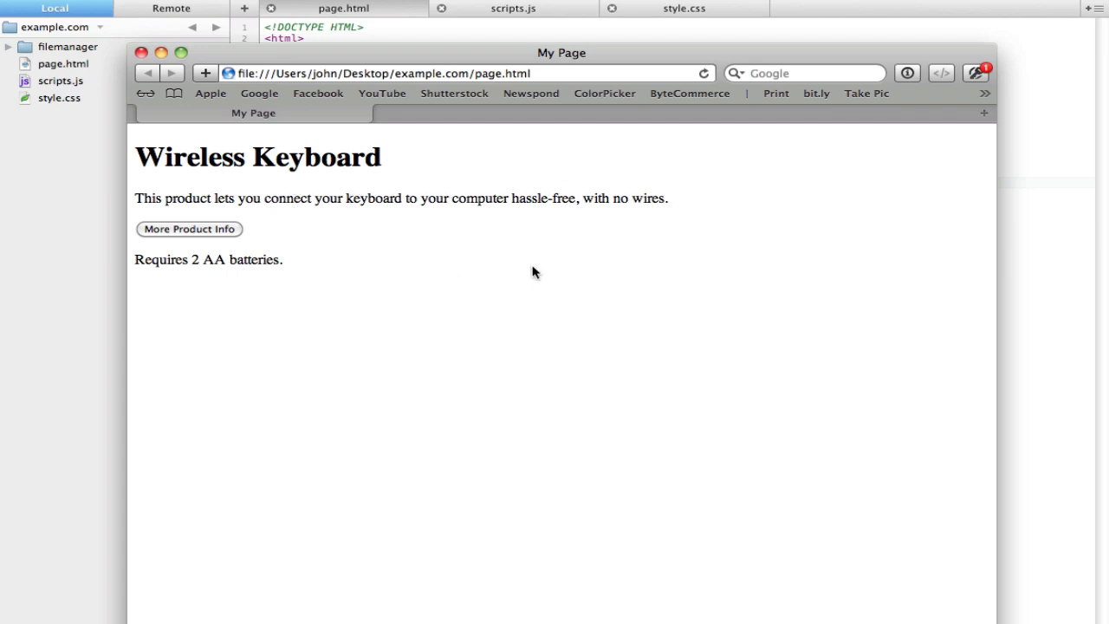
pyautogui.moveTo(292, 269)
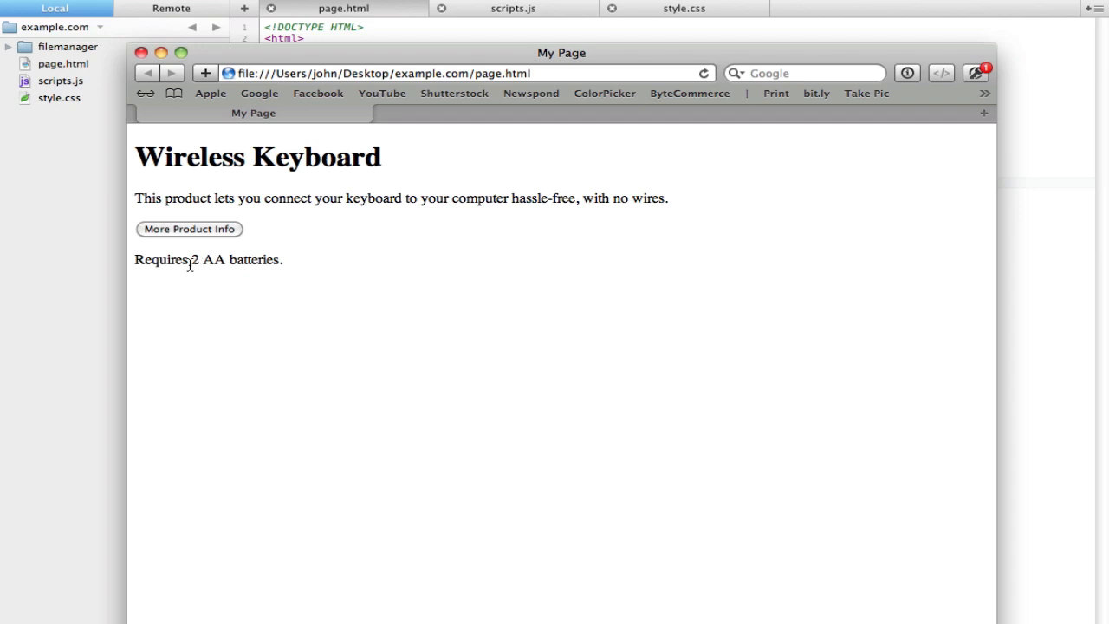
pyautogui.moveTo(212, 261)
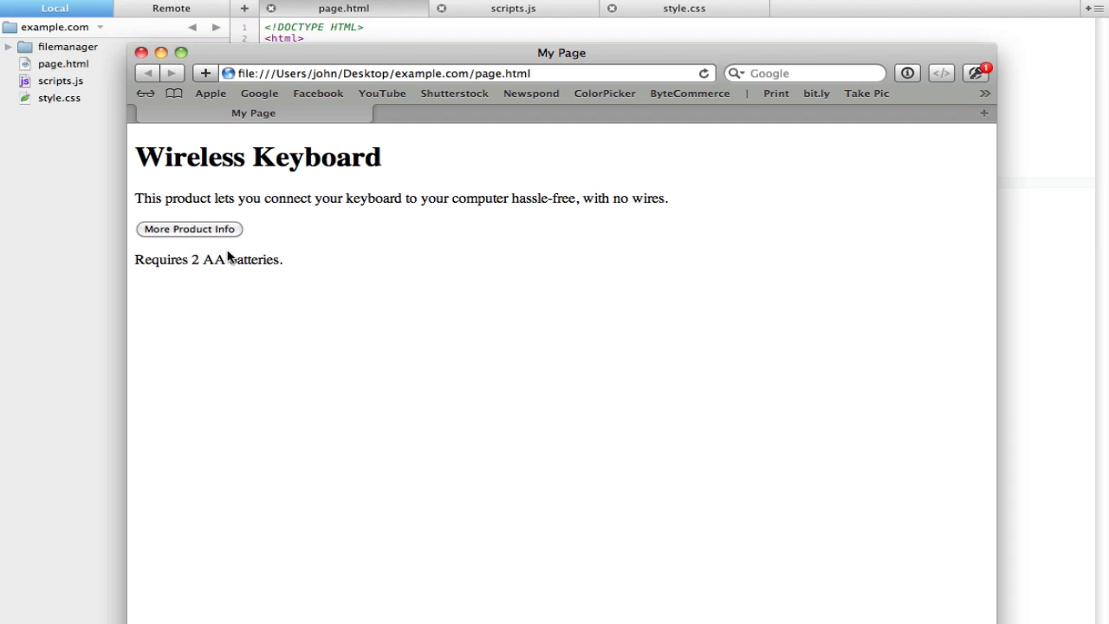
pyautogui.moveTo(214, 233)
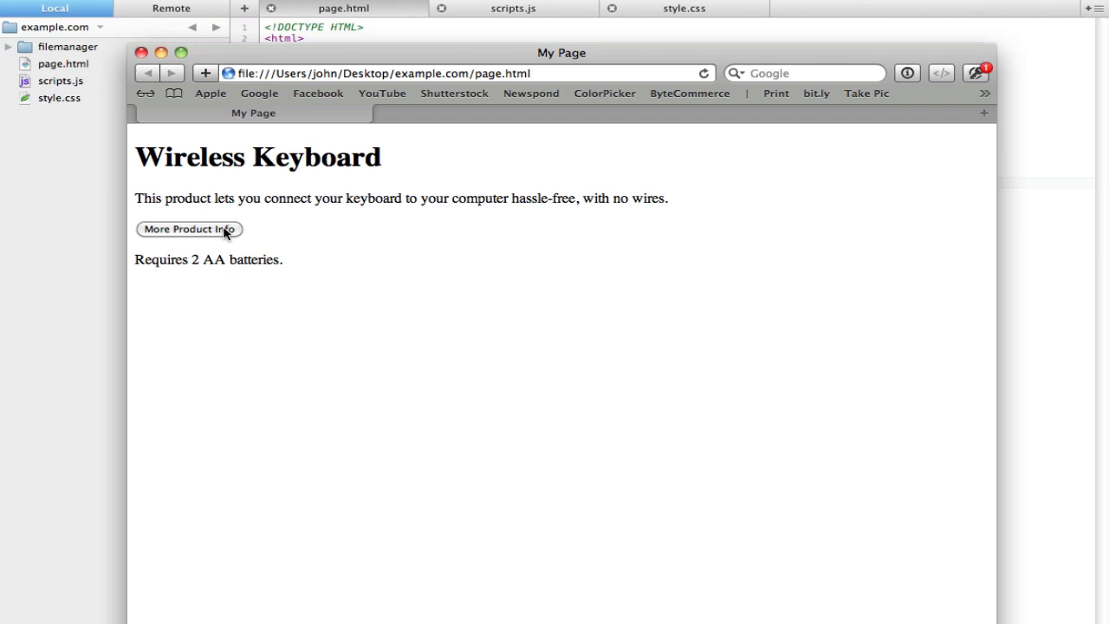
pyautogui.moveTo(367, 261)
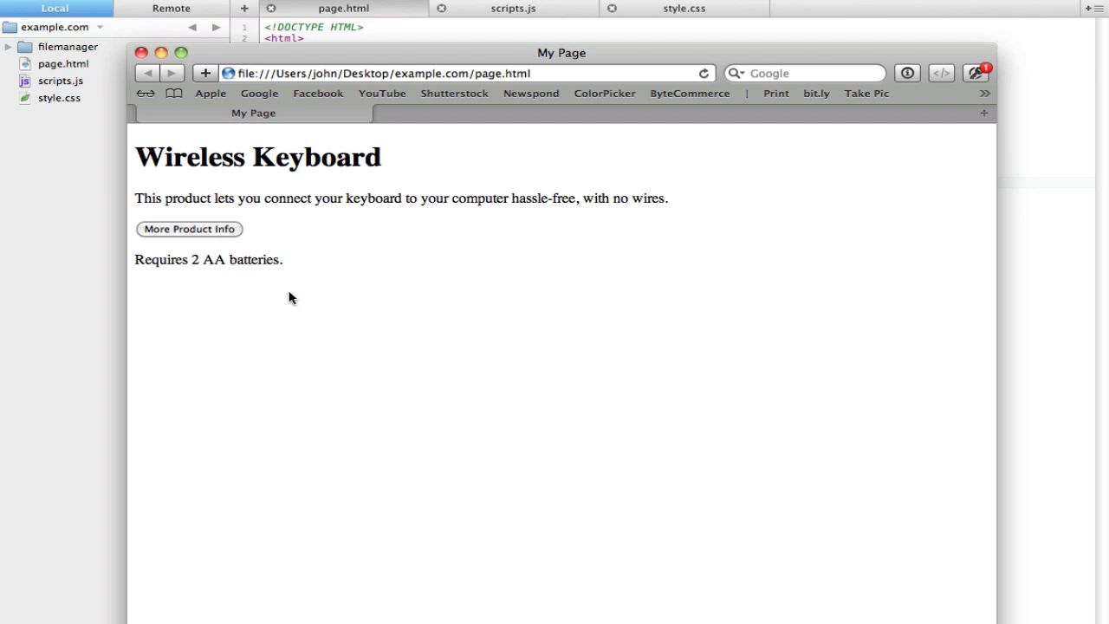
pyautogui.moveTo(216, 198)
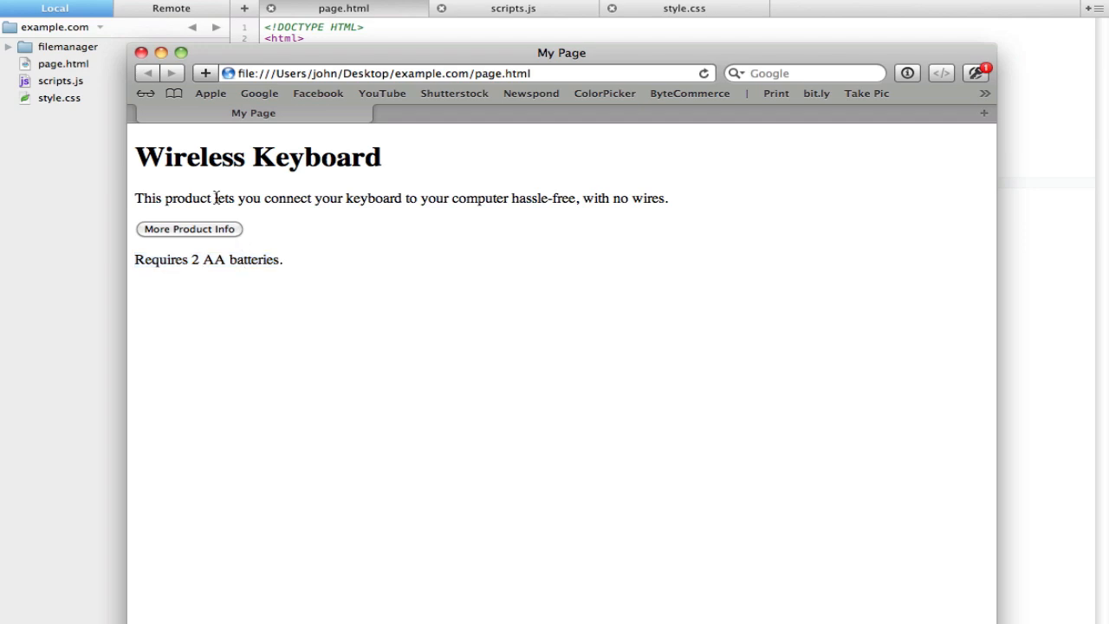
pyautogui.moveTo(188, 228)
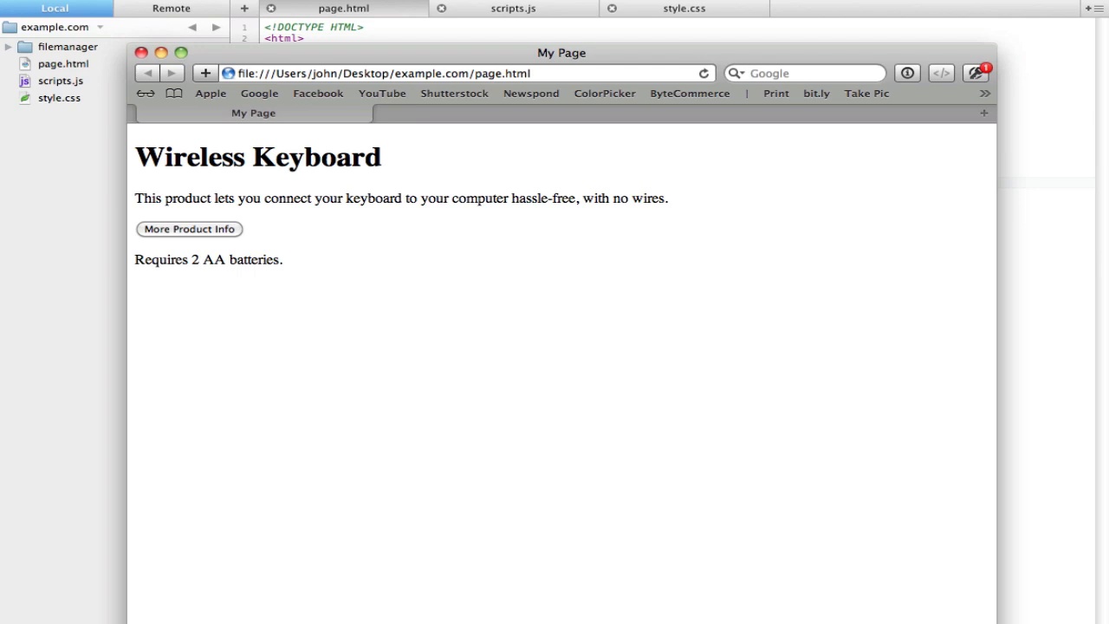
pyautogui.moveTo(448, 262)
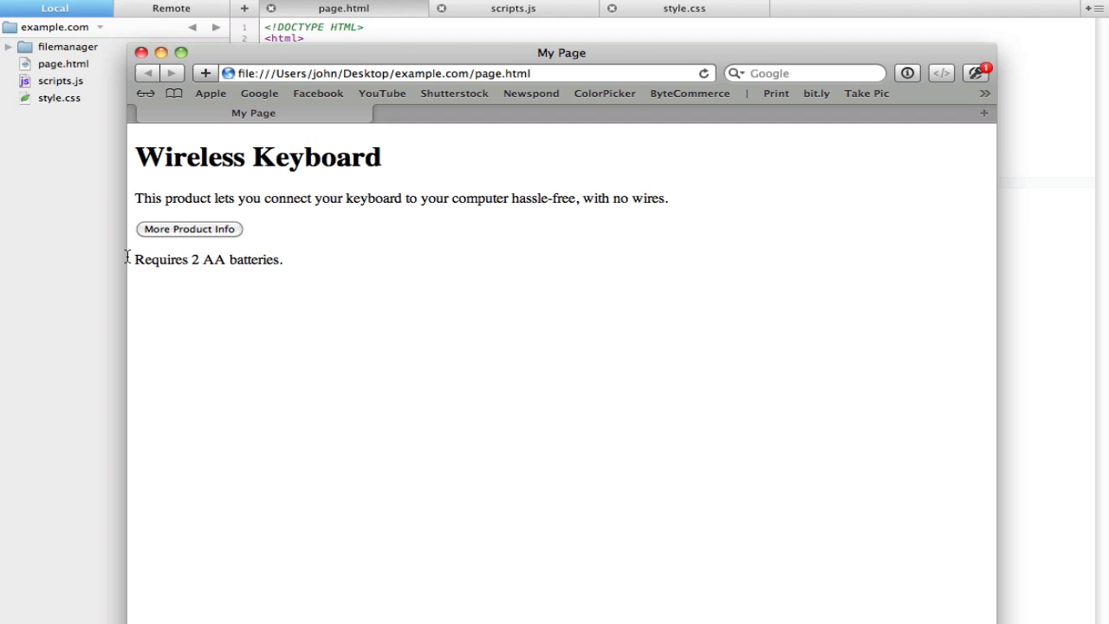
pyautogui.moveTo(238, 273)
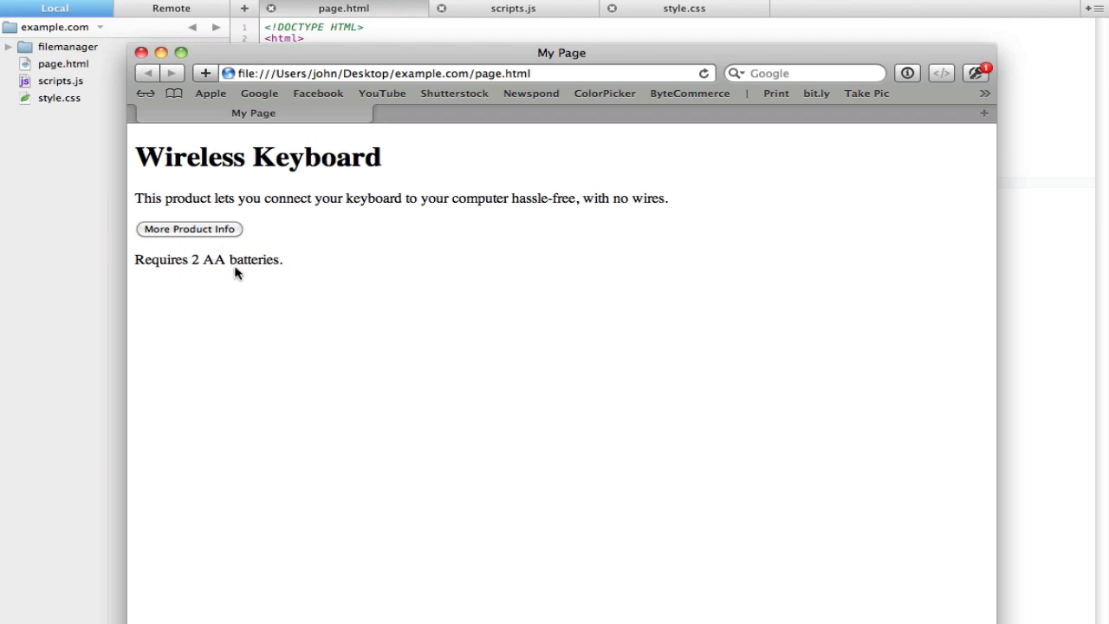
pyautogui.moveTo(257, 269)
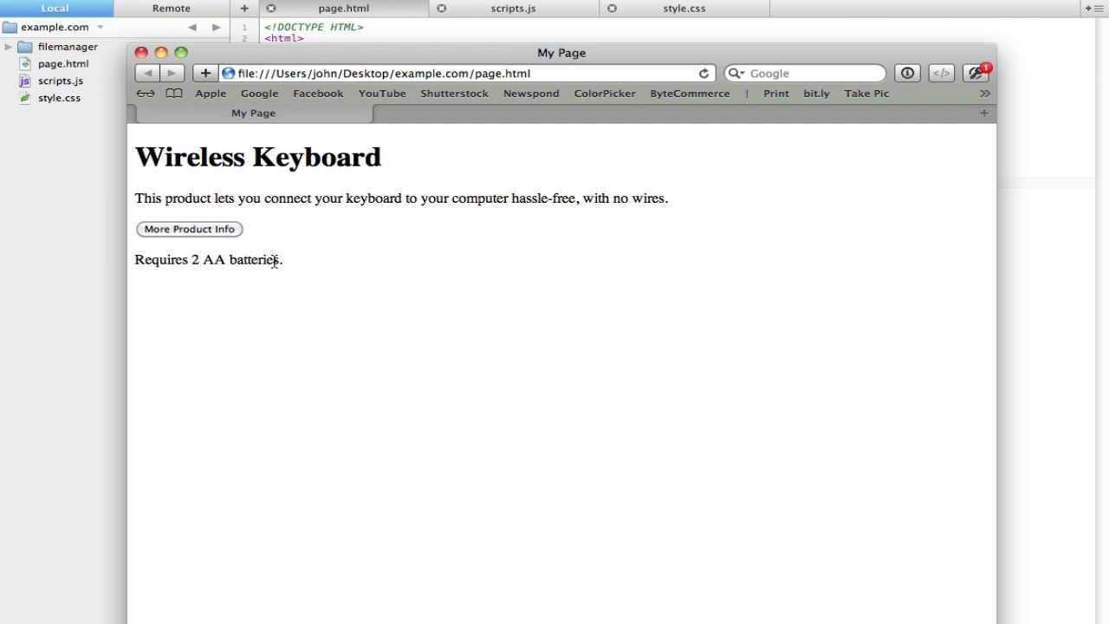
pyautogui.moveTo(303, 214)
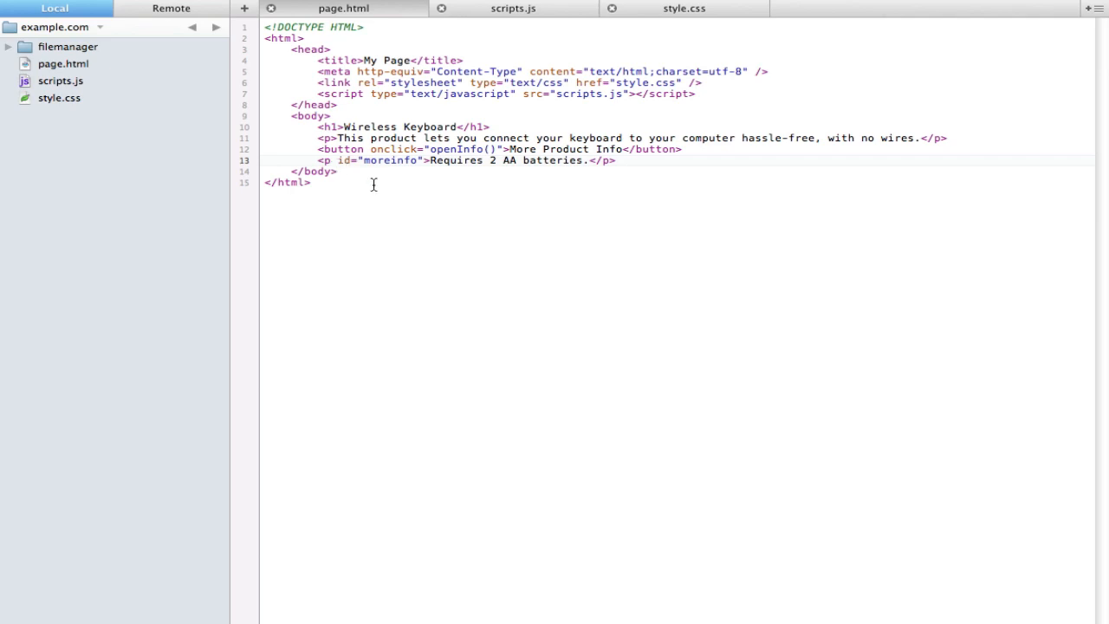
pyautogui.doubleClick(455, 149)
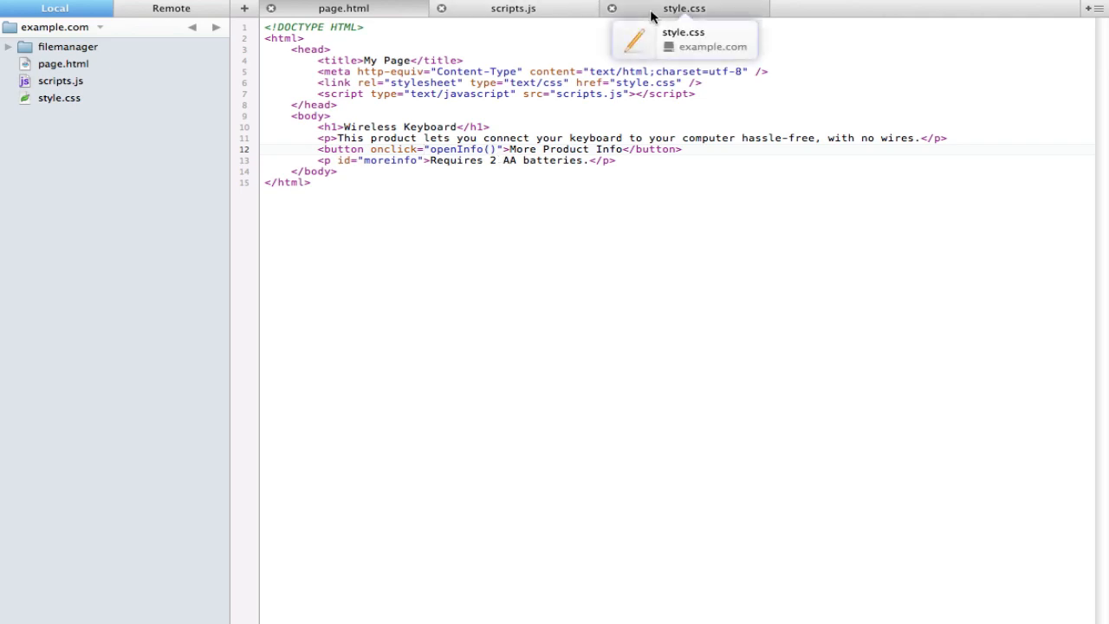
# - Add a #maininfo rule with display: none to style.css
pyautogui.click(684, 8)
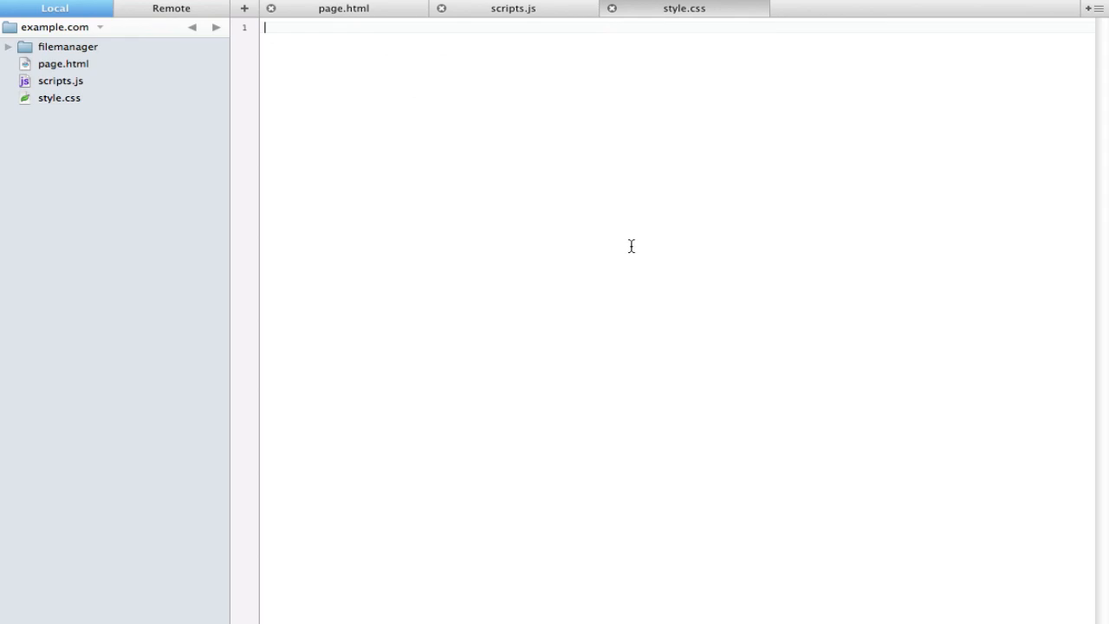
pyautogui.write('#m')
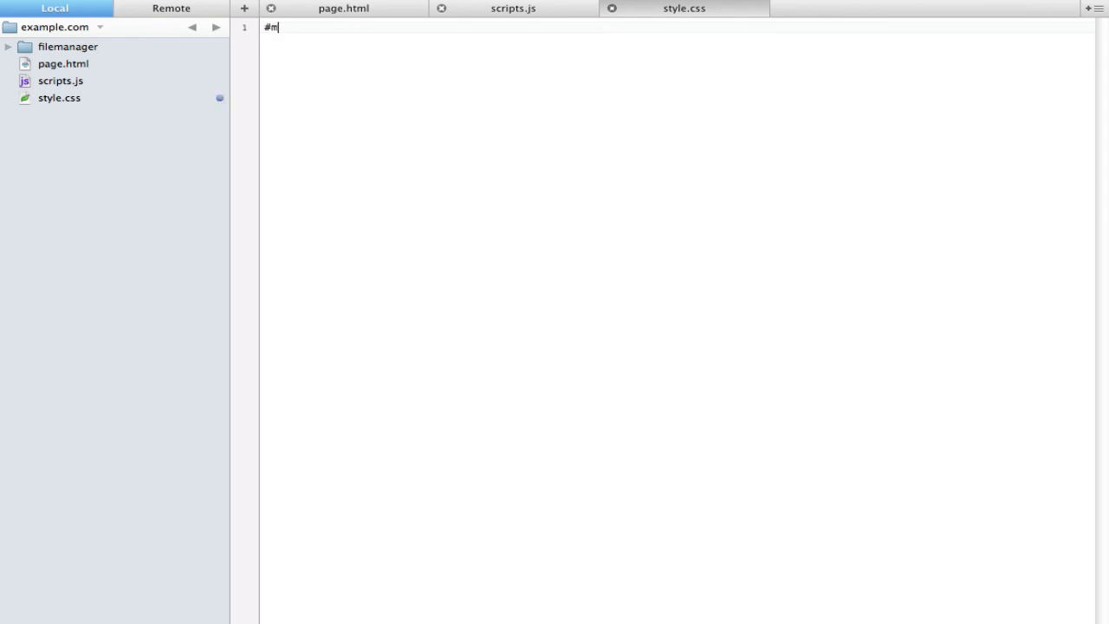
pyautogui.write('aininfo {')
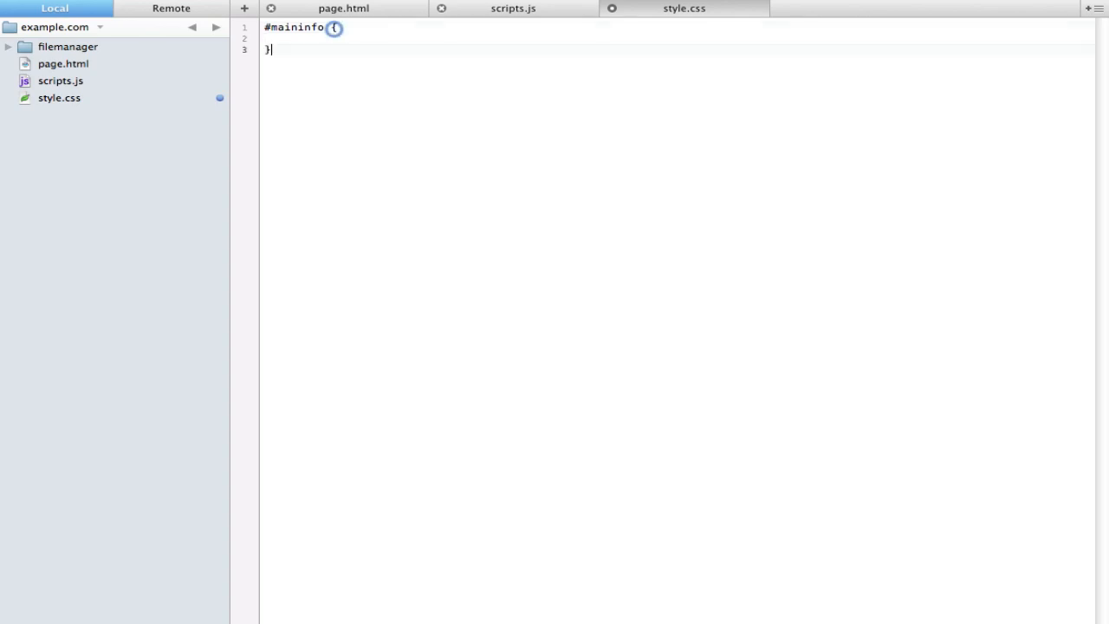
pyautogui.write('display: none;')
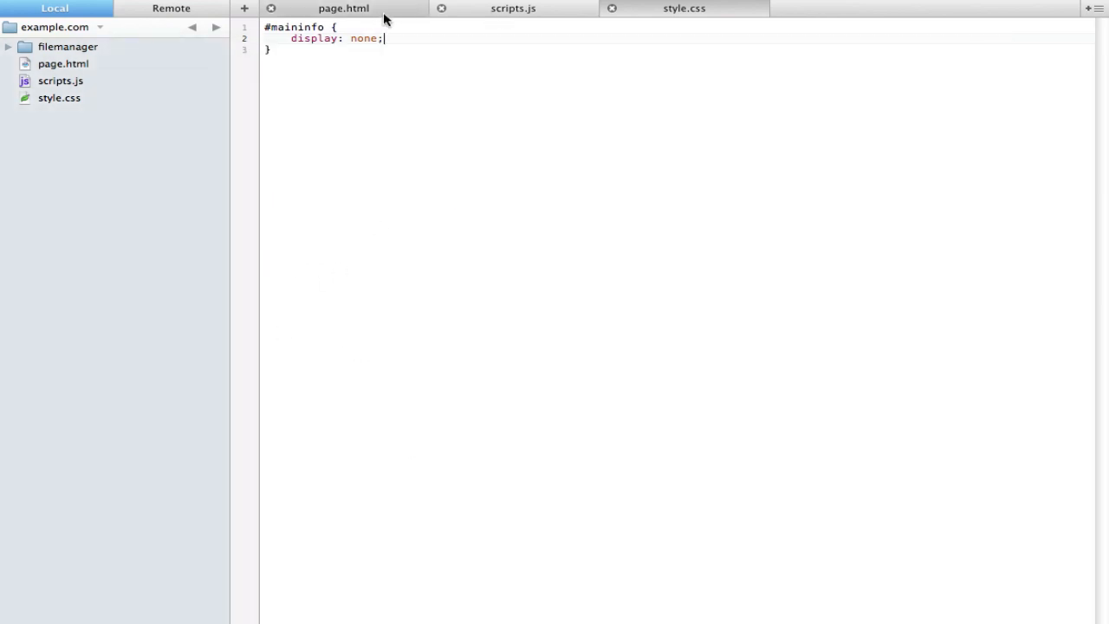
# - Correct the selector to #moreinfo and check the moreinfo id in page.html
pyautogui.click(343, 8)
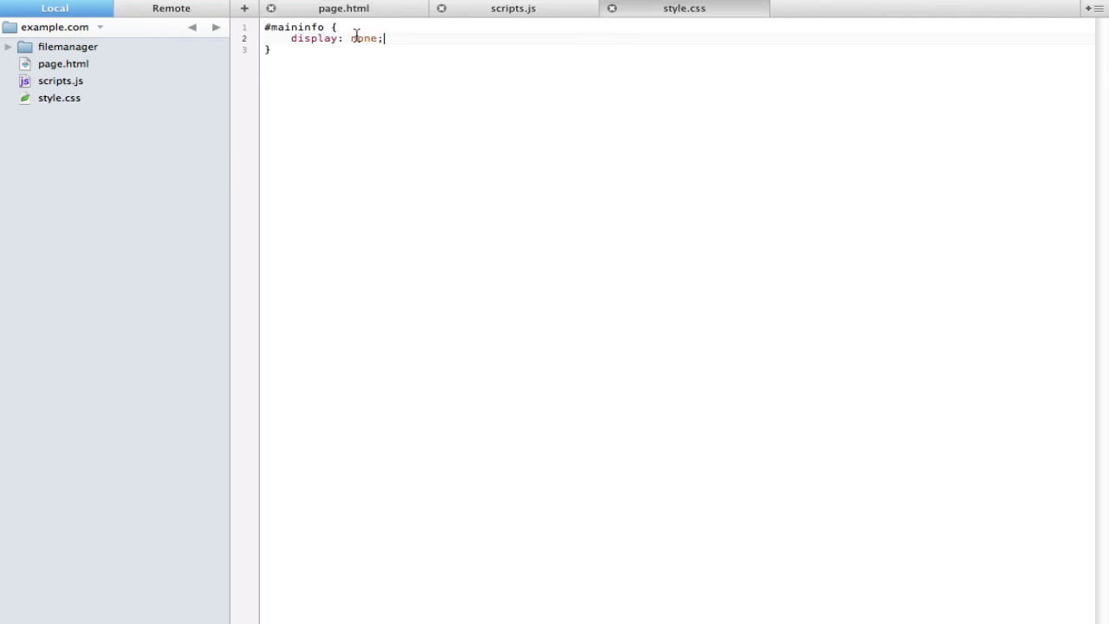
pyautogui.write('moreinfo')
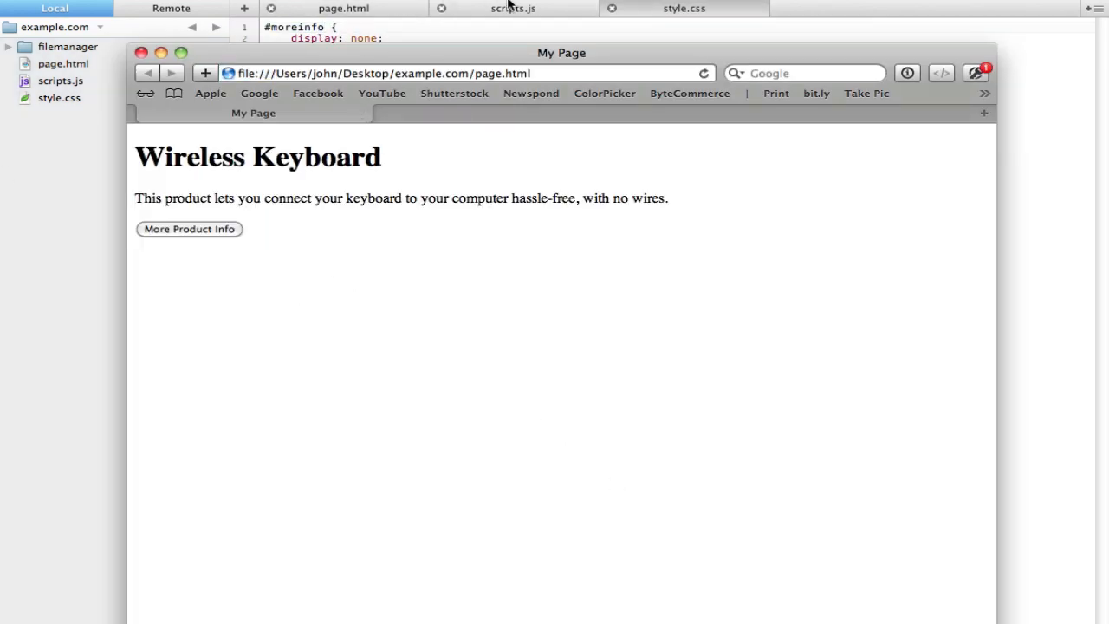
pyautogui.click(343, 8)
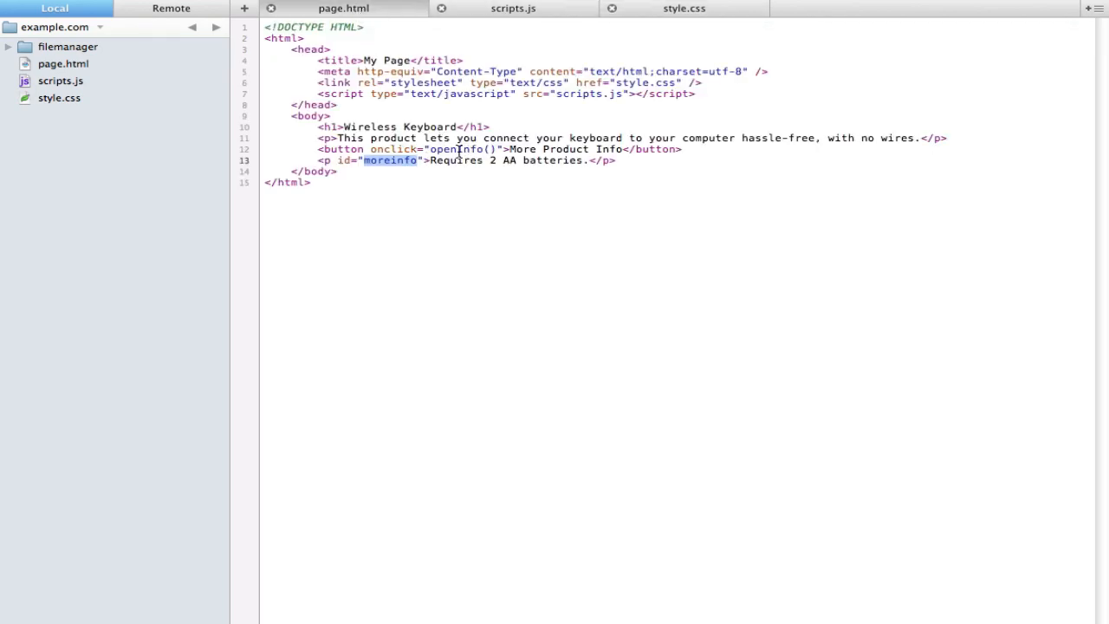
pyautogui.doubleClick(456, 149)
pyautogui.write('openI')
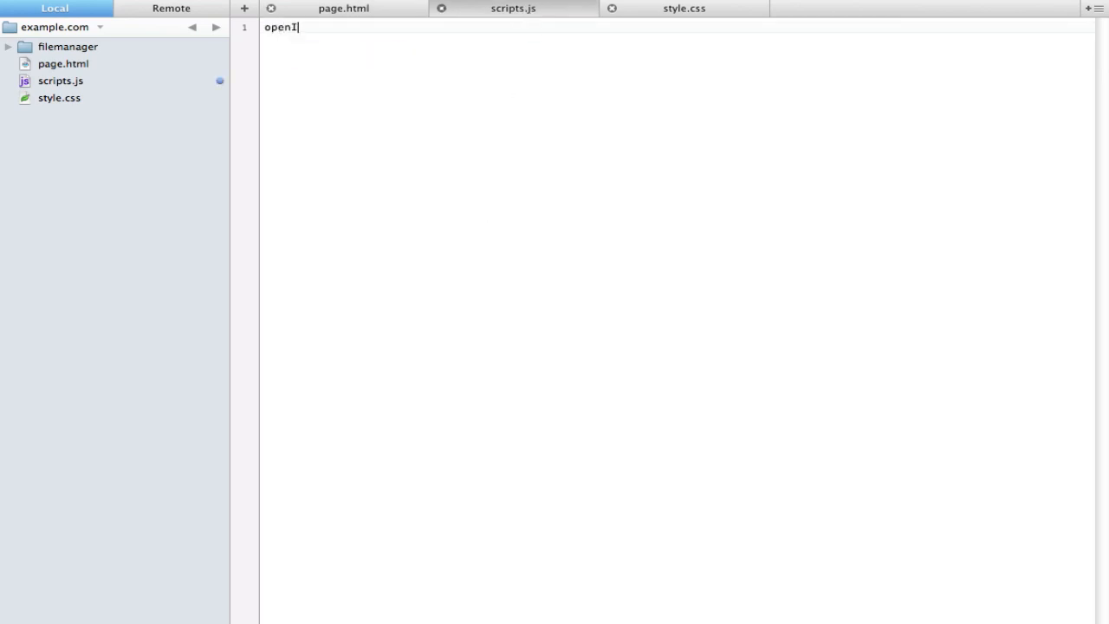
# - Write function openInfo() in scripts.js with document.getElementById('moreinfo') inside
pyautogui.write('function op')
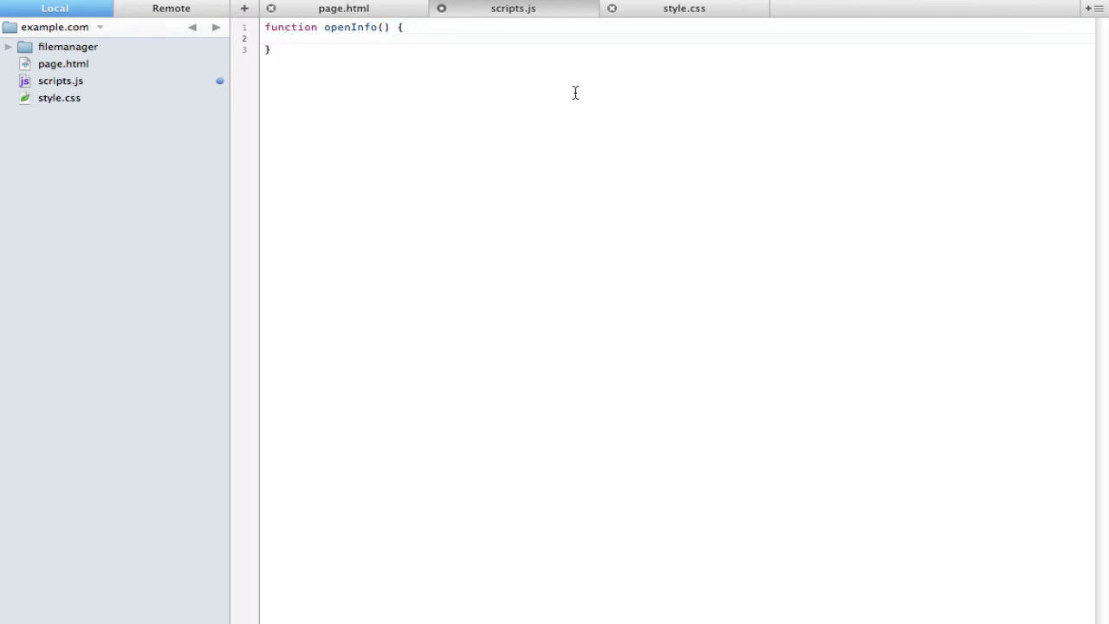
pyautogui.write('document.')
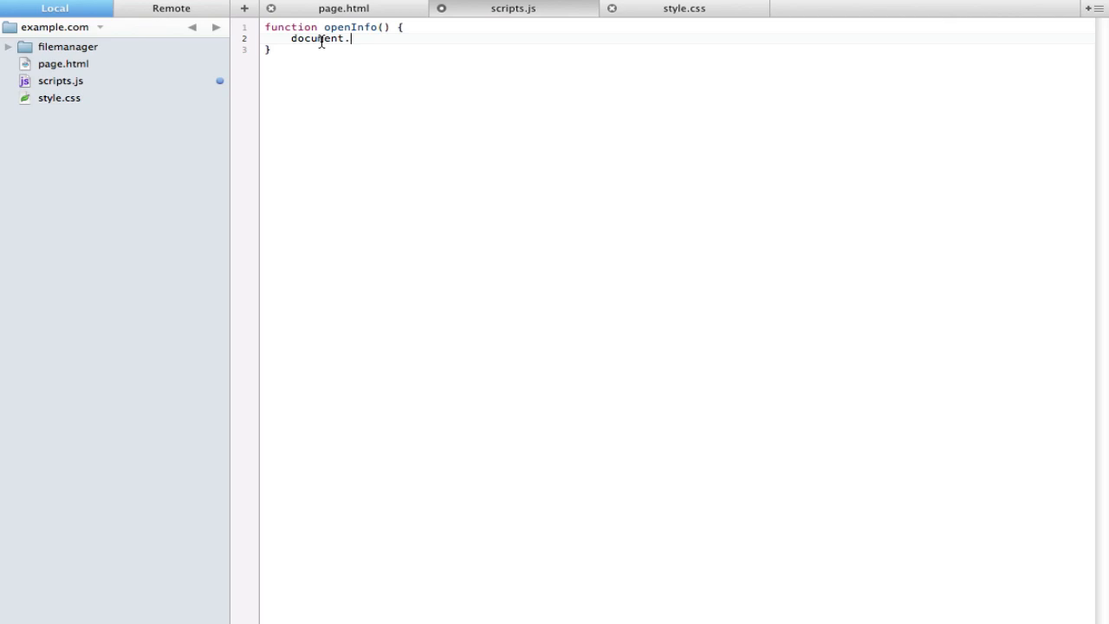
pyautogui.write('get')
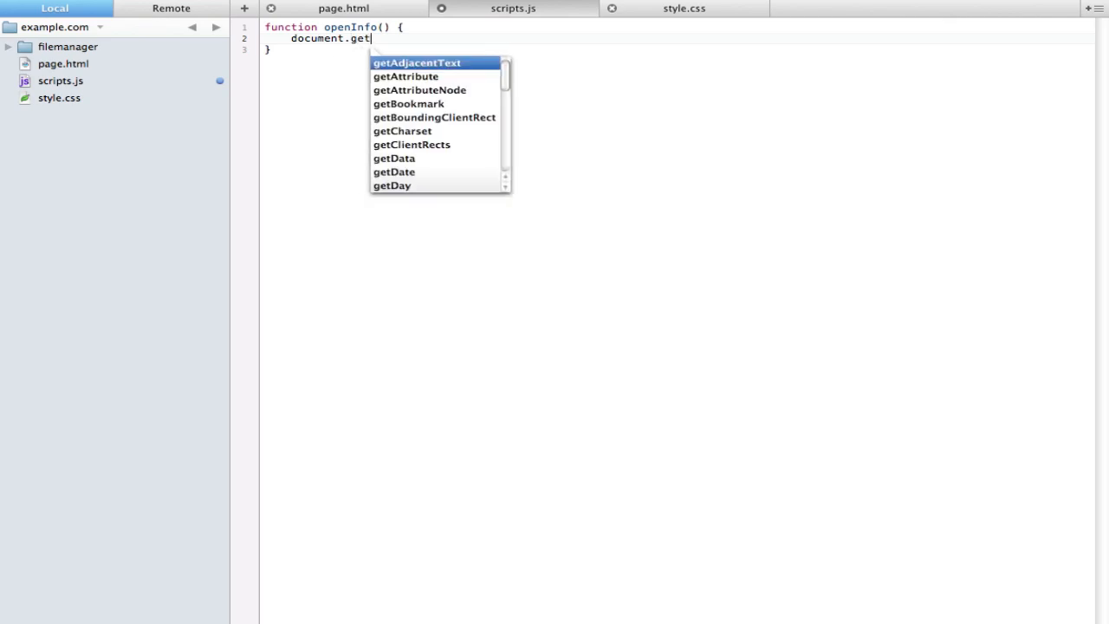
pyautogui.write('Elem')
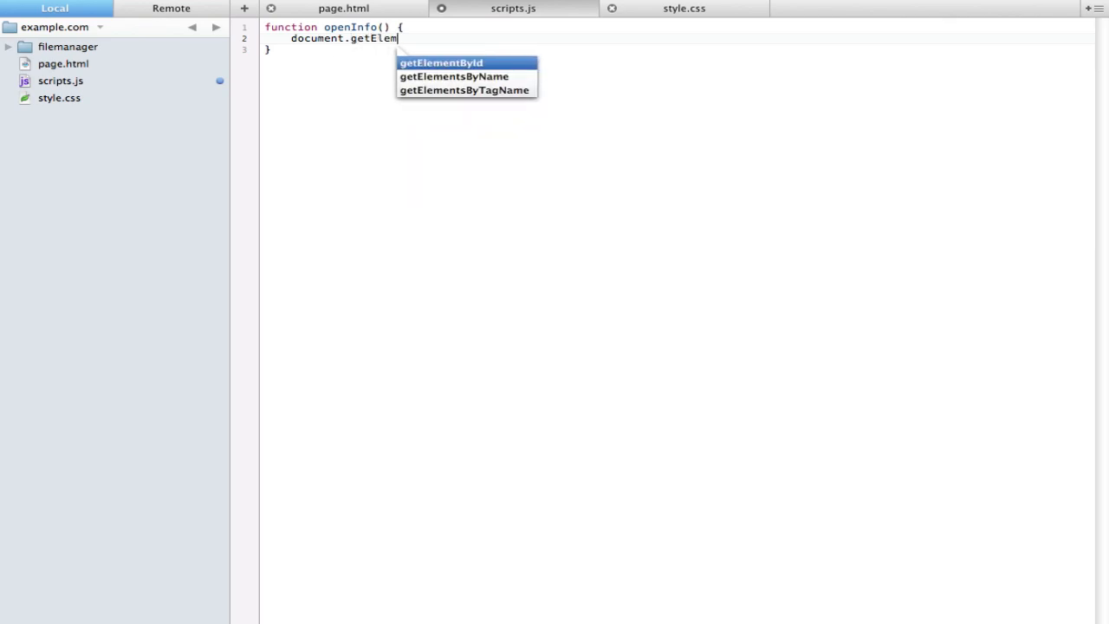
pyautogui.click(441, 63)
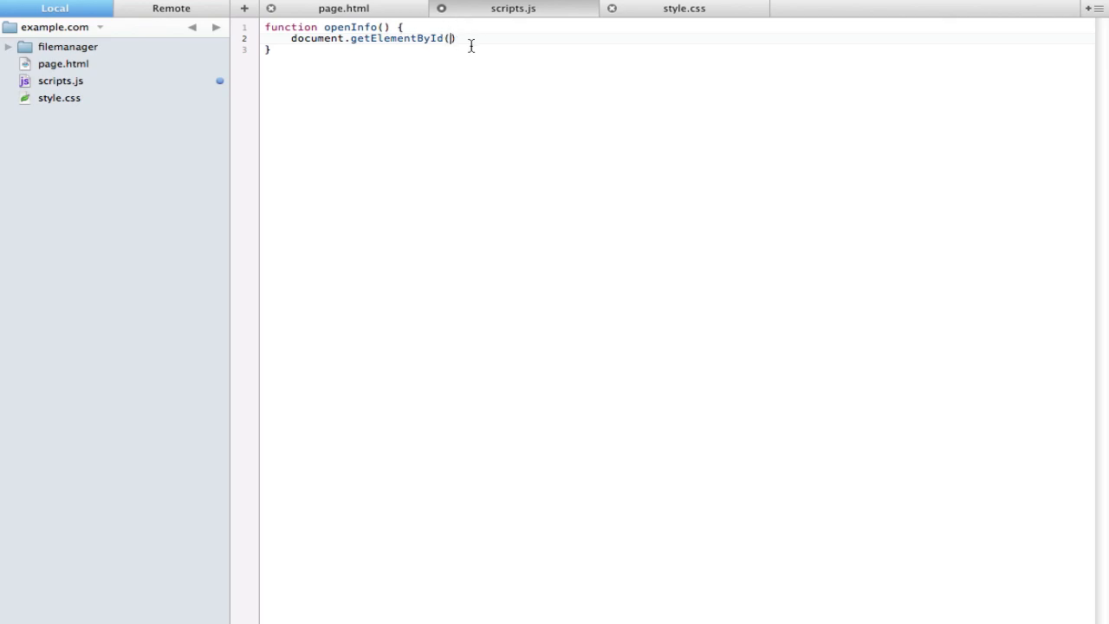
pyautogui.moveTo(401, 37)
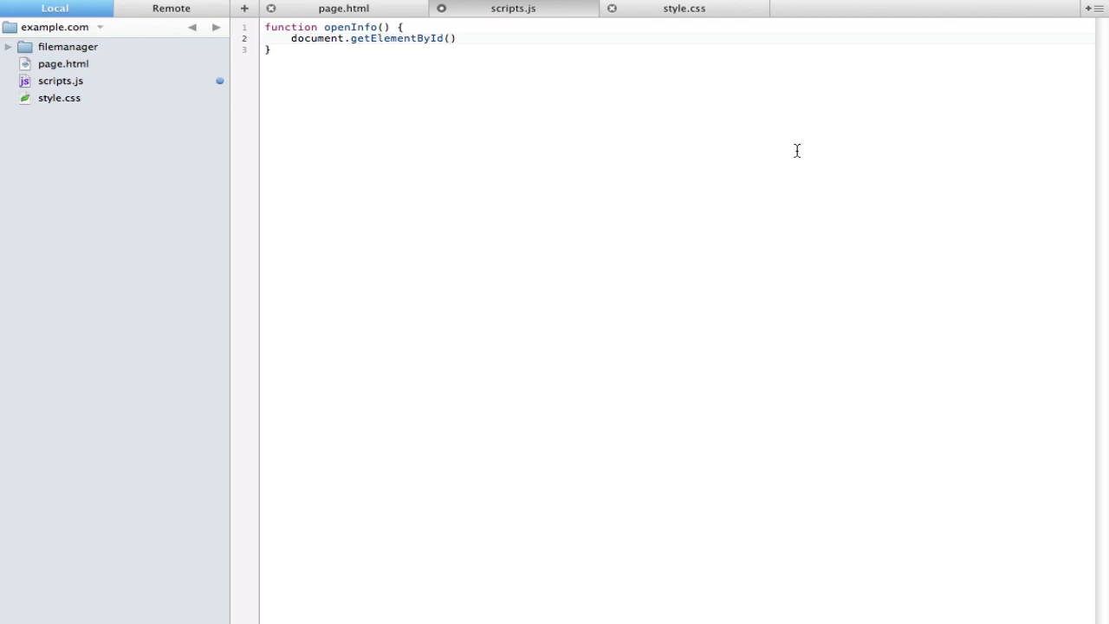
pyautogui.write("''")
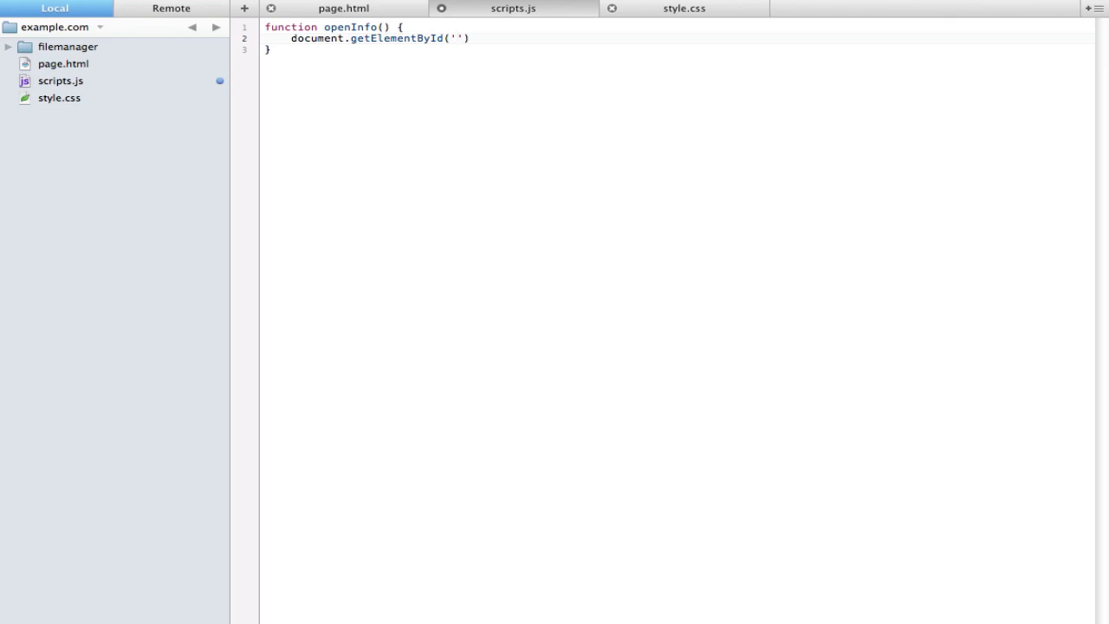
pyautogui.write('more')
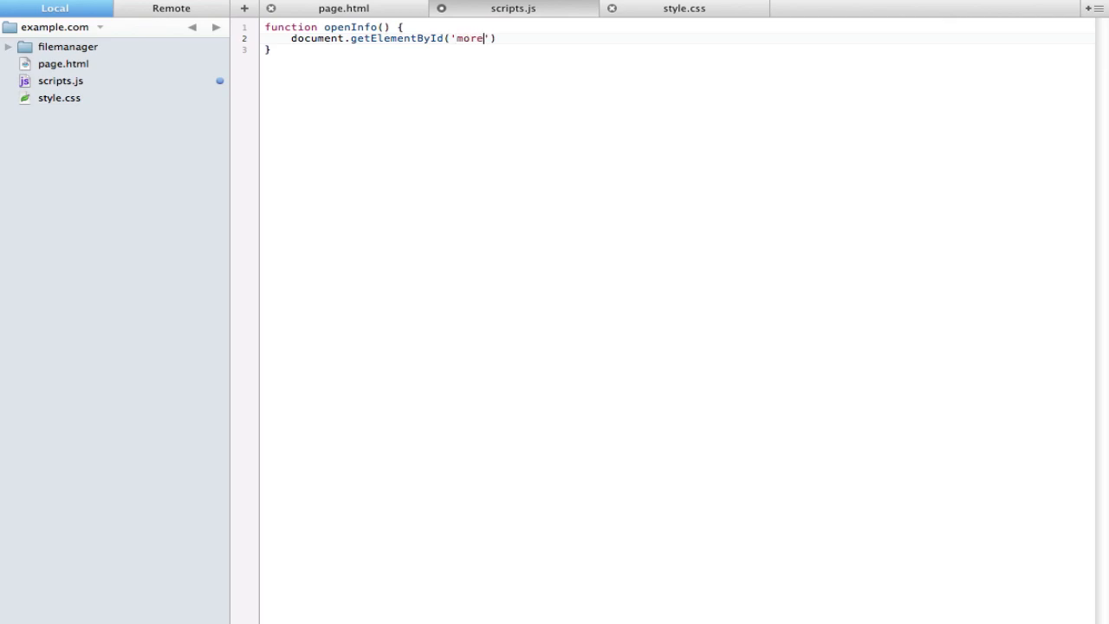
pyautogui.write('info')
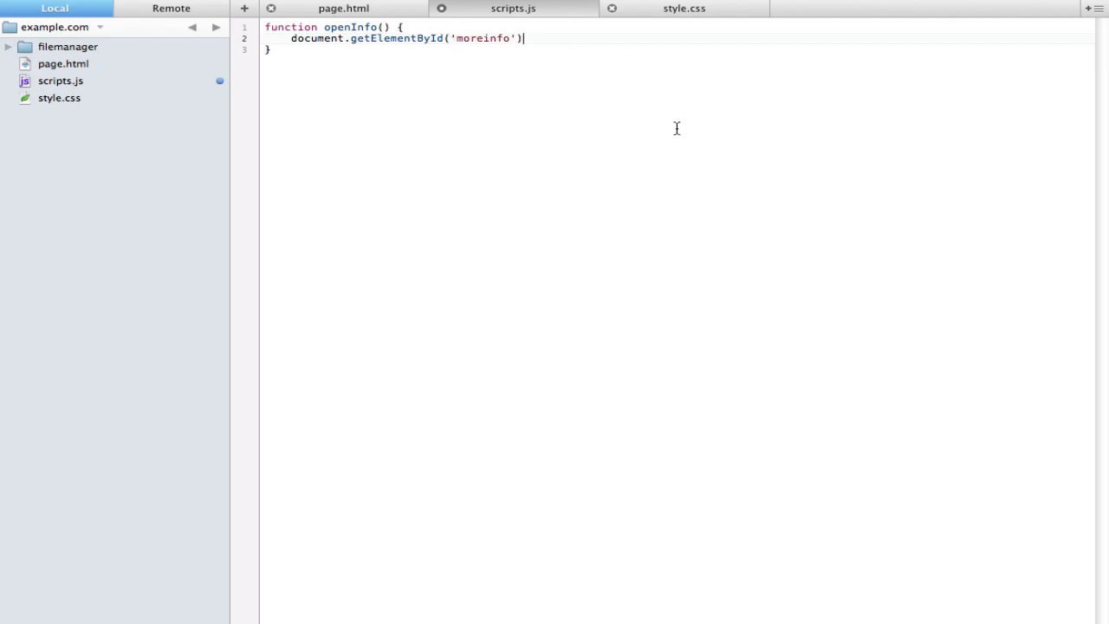
# - Append .style.display = 'block'; to the getElementById('moreinfo') line
pyautogui.write('.style')
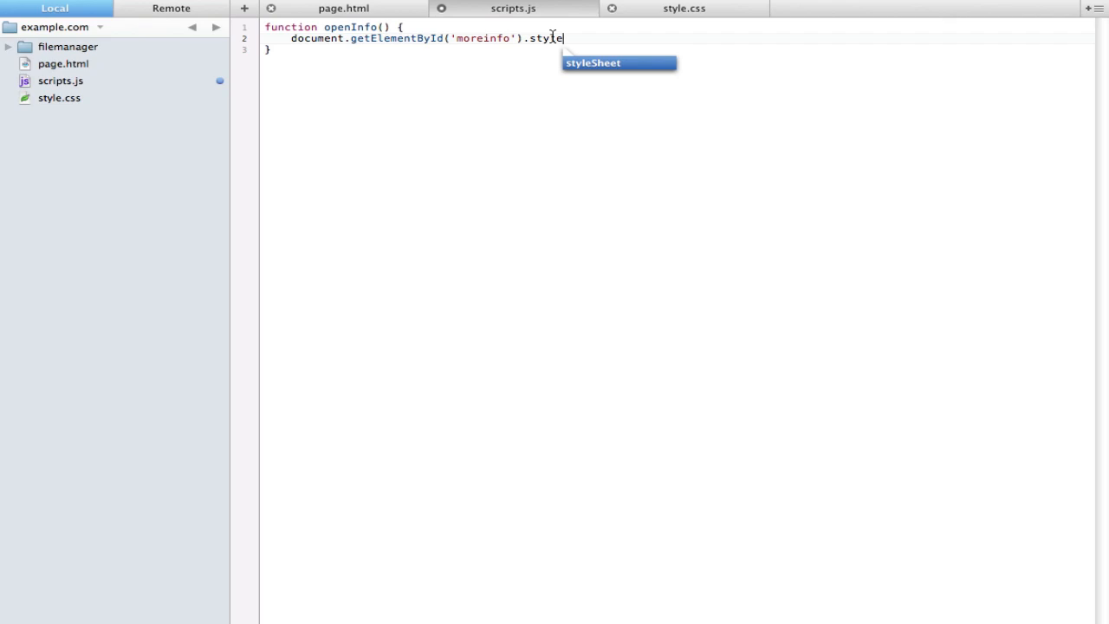
pyautogui.write('.')
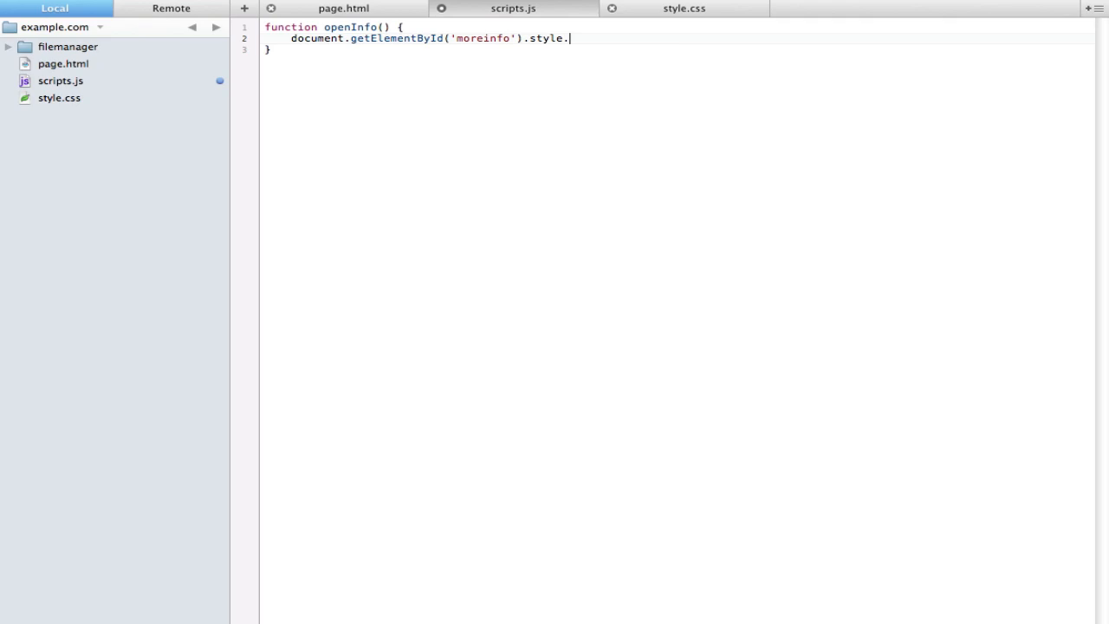
pyautogui.moveTo(775, 118)
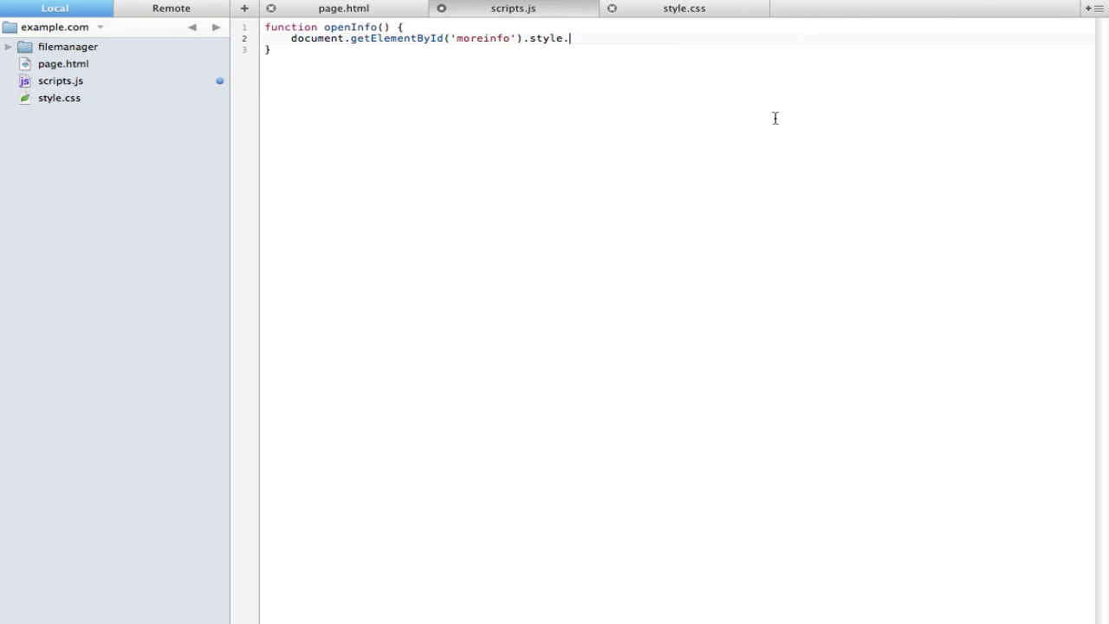
pyautogui.write('display')
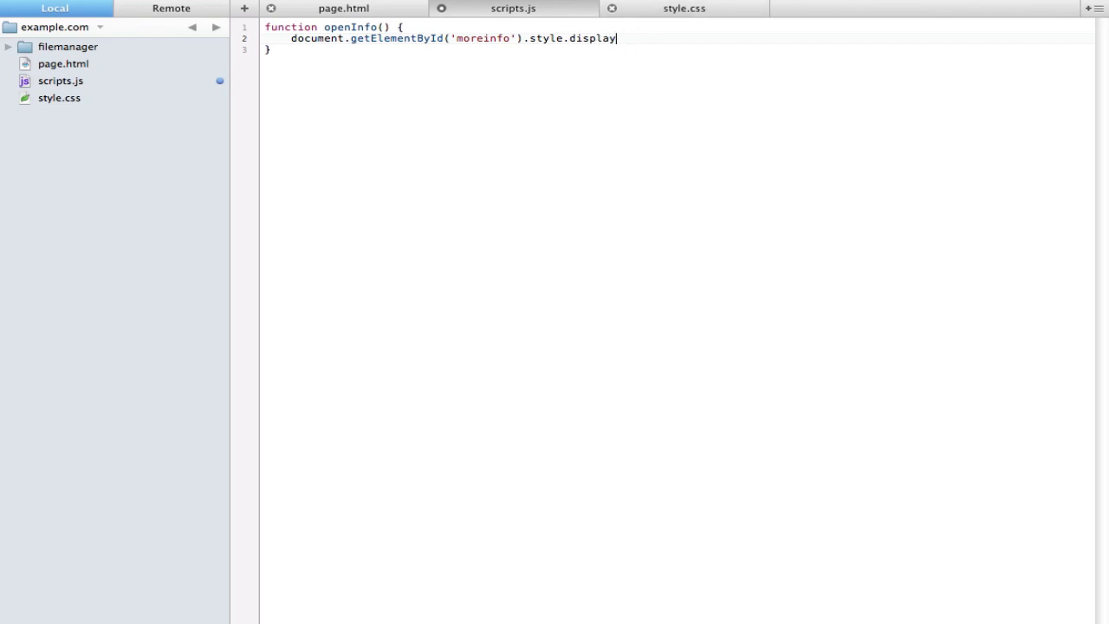
pyautogui.press('enter')
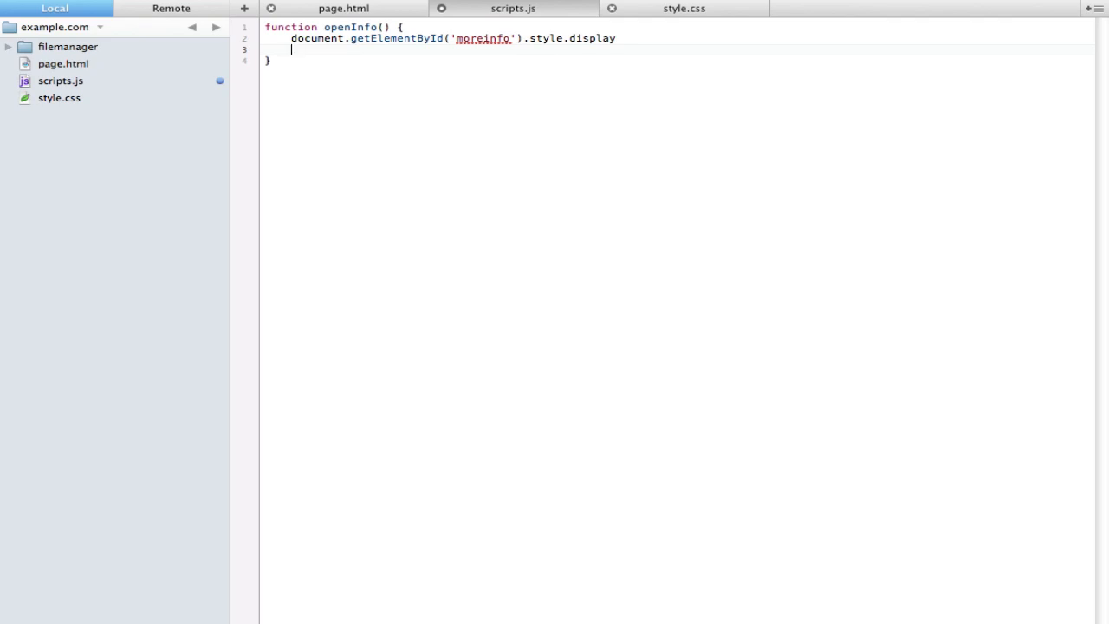
pyautogui.write('background')
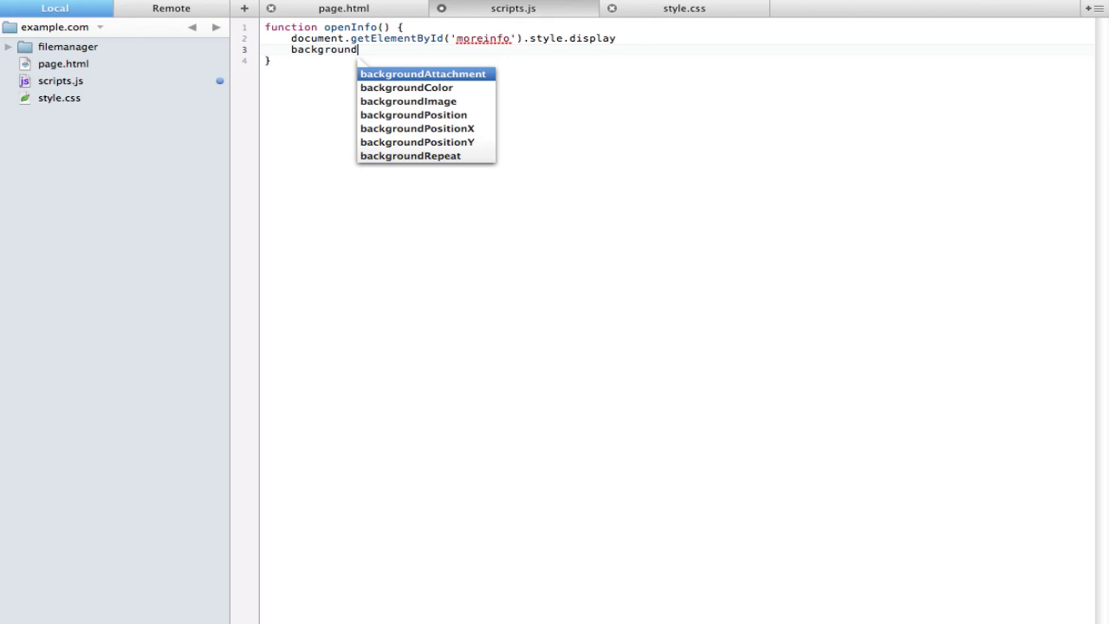
pyautogui.write('-image')
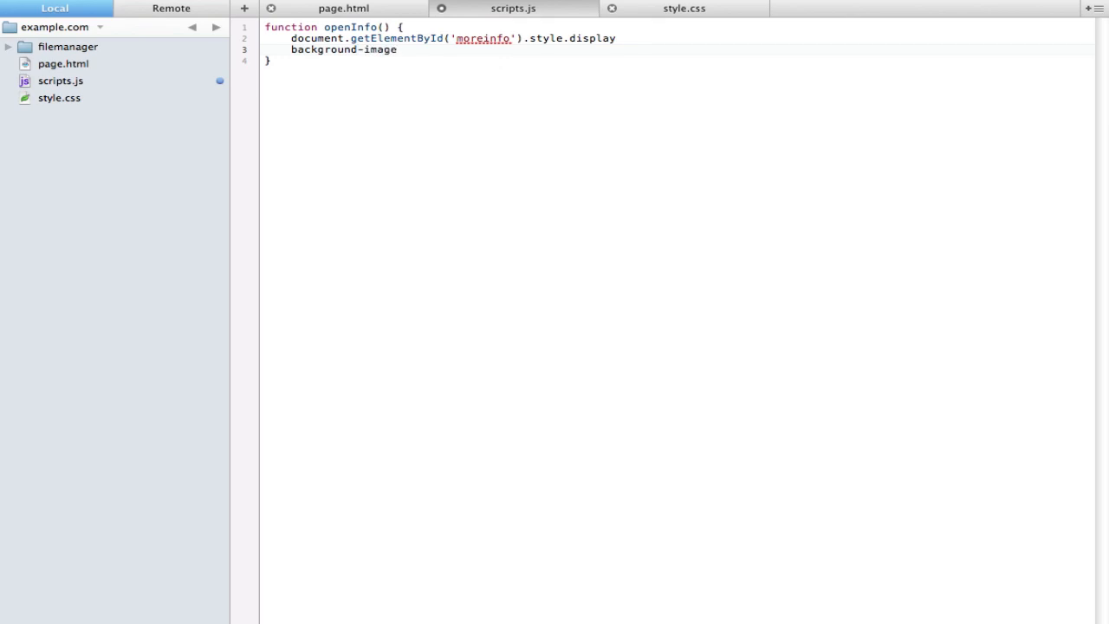
pyautogui.write('backgroundImage')
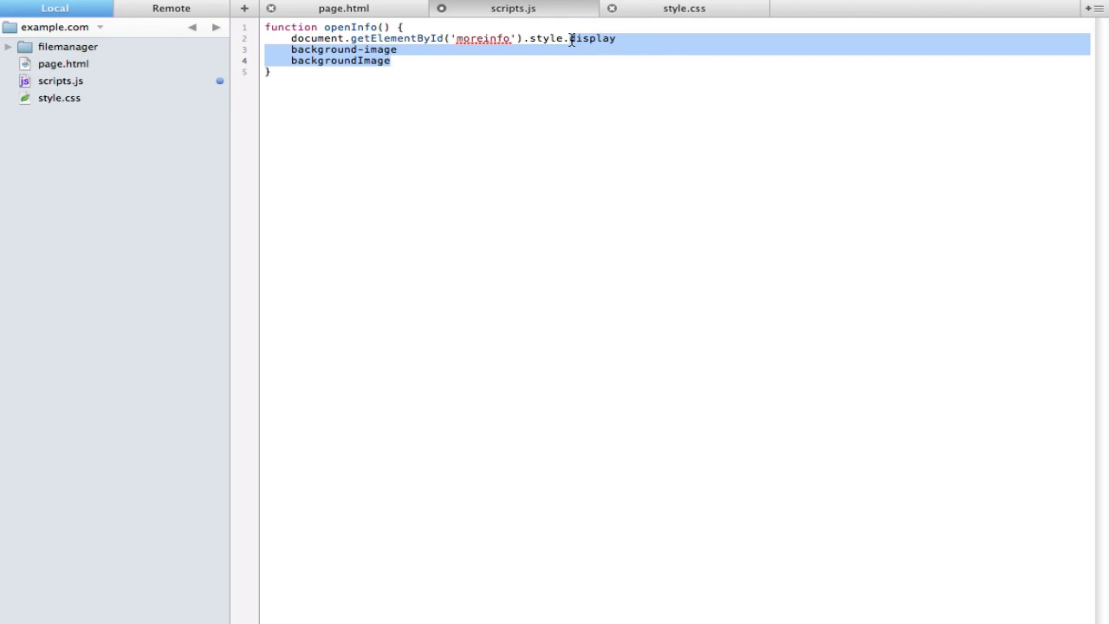
pyautogui.write('backgr')
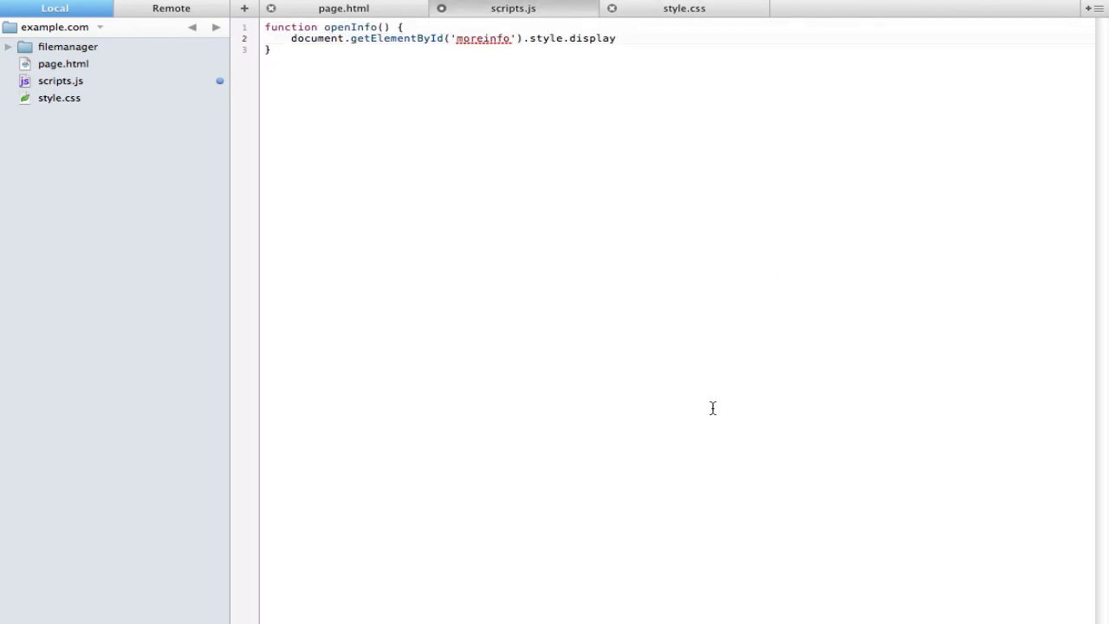
pyautogui.write('=')
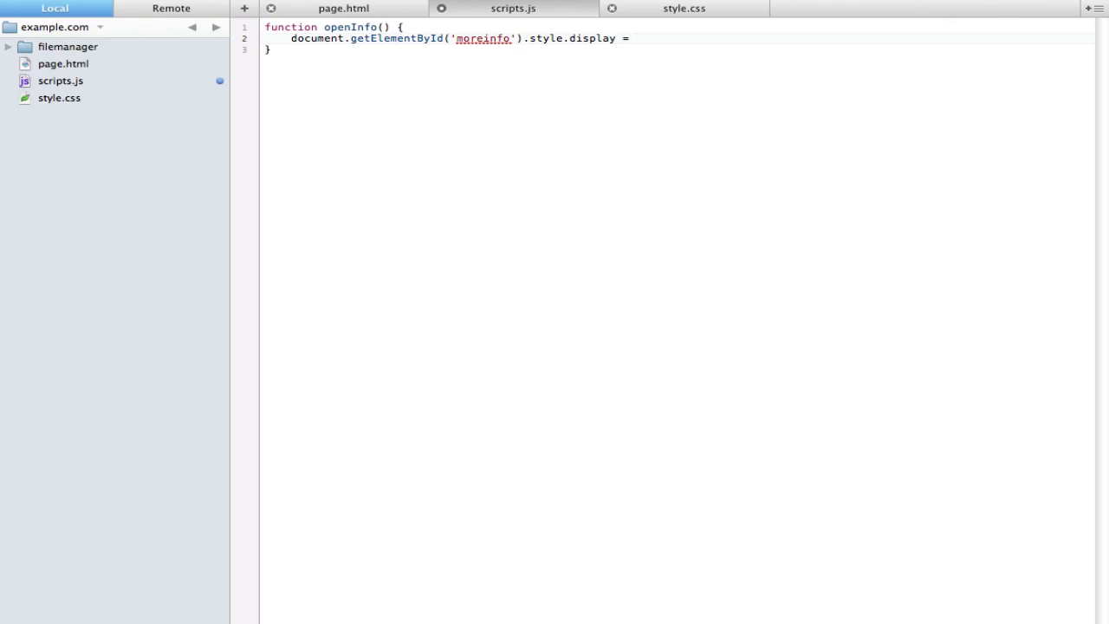
pyautogui.write("'block'")
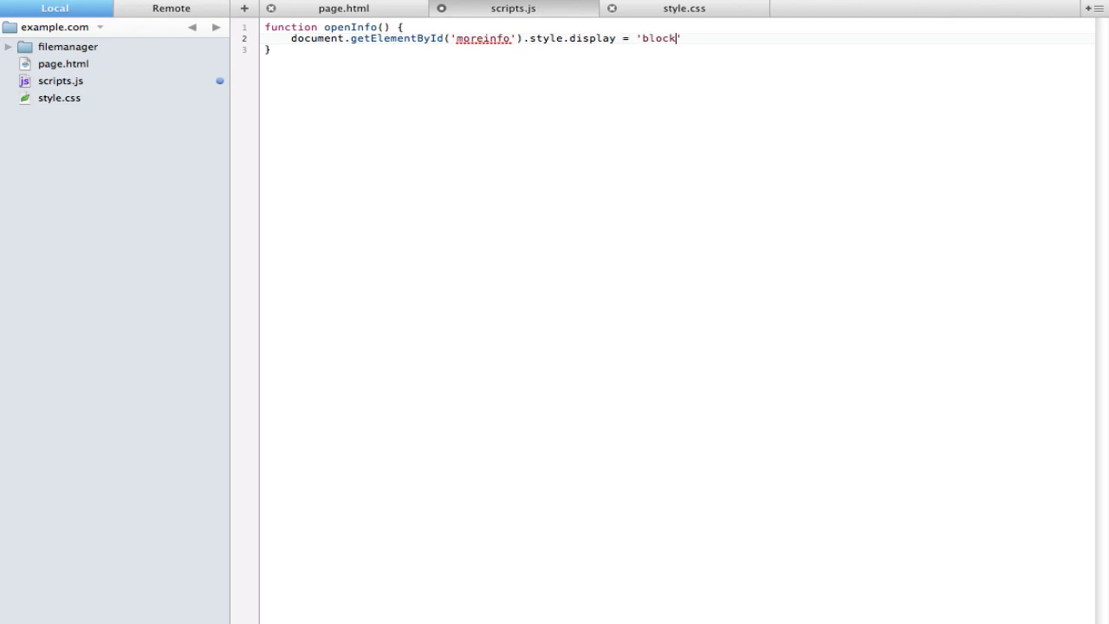
pyautogui.write(';')
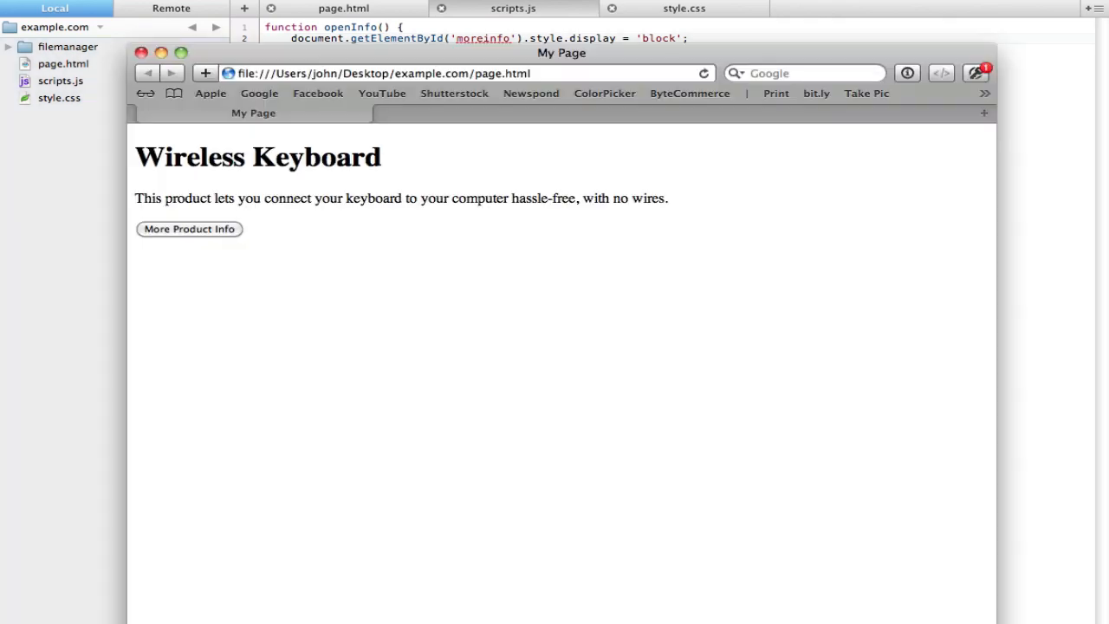
# - Reload the Wired, Wireless and Magic Keyboard Info page in Safari, then return to the HTML
pyautogui.click(189, 229)
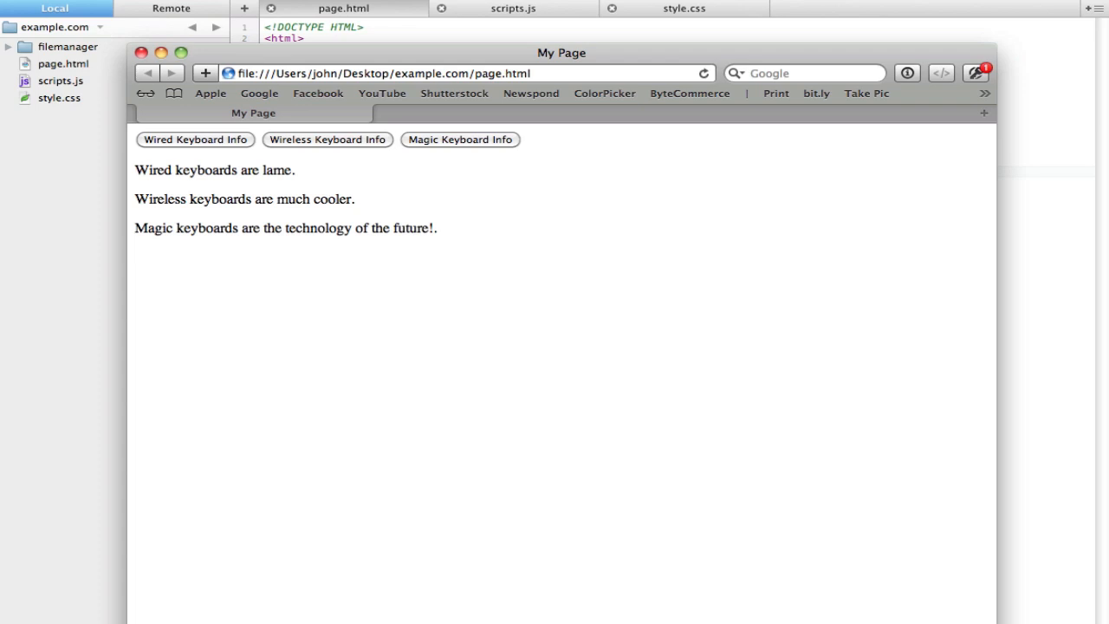
pyautogui.moveTo(664, 215)
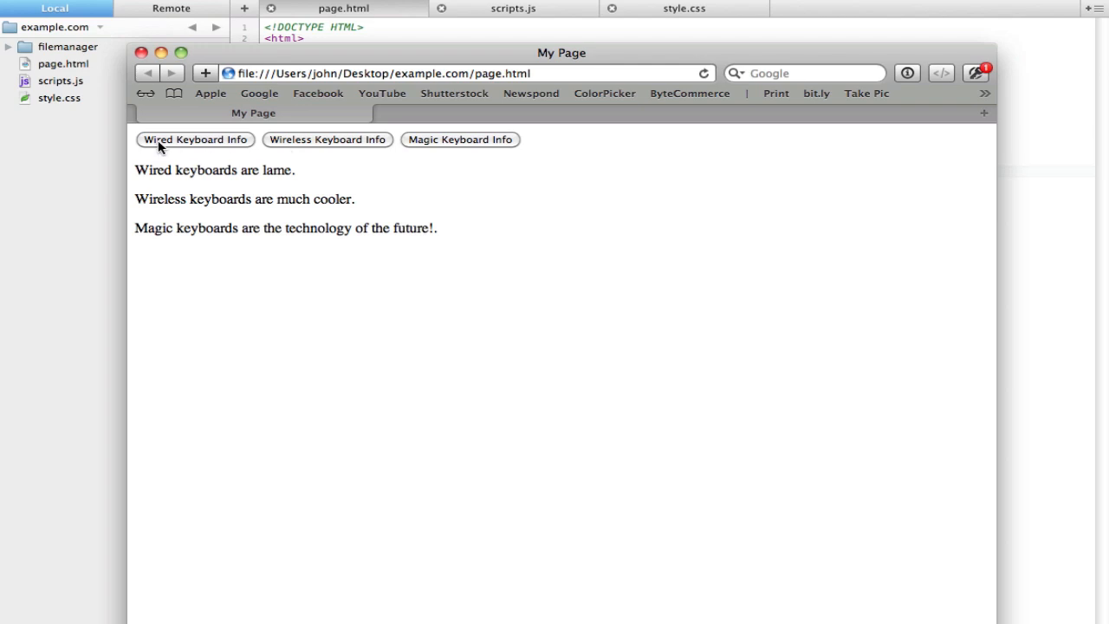
pyautogui.moveTo(303, 147)
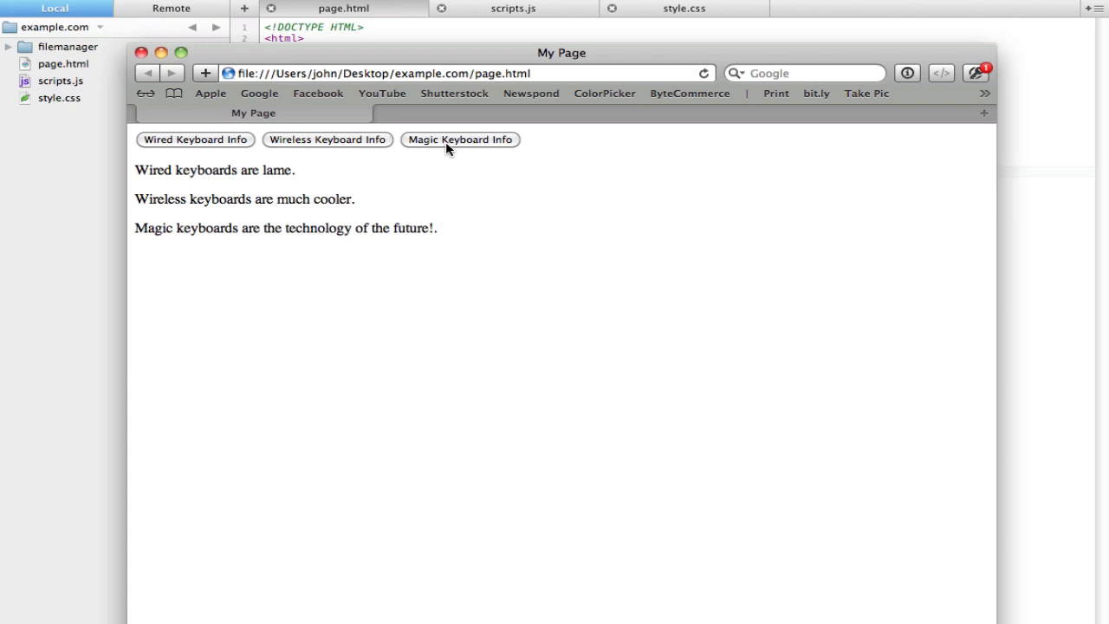
pyautogui.moveTo(483, 258)
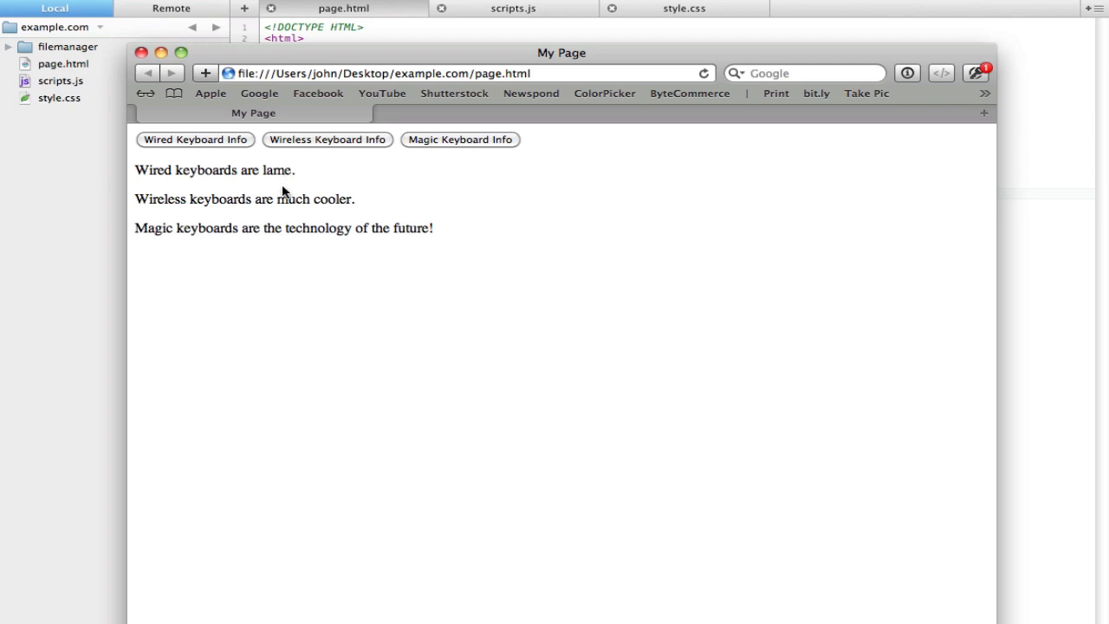
pyautogui.click(344, 8)
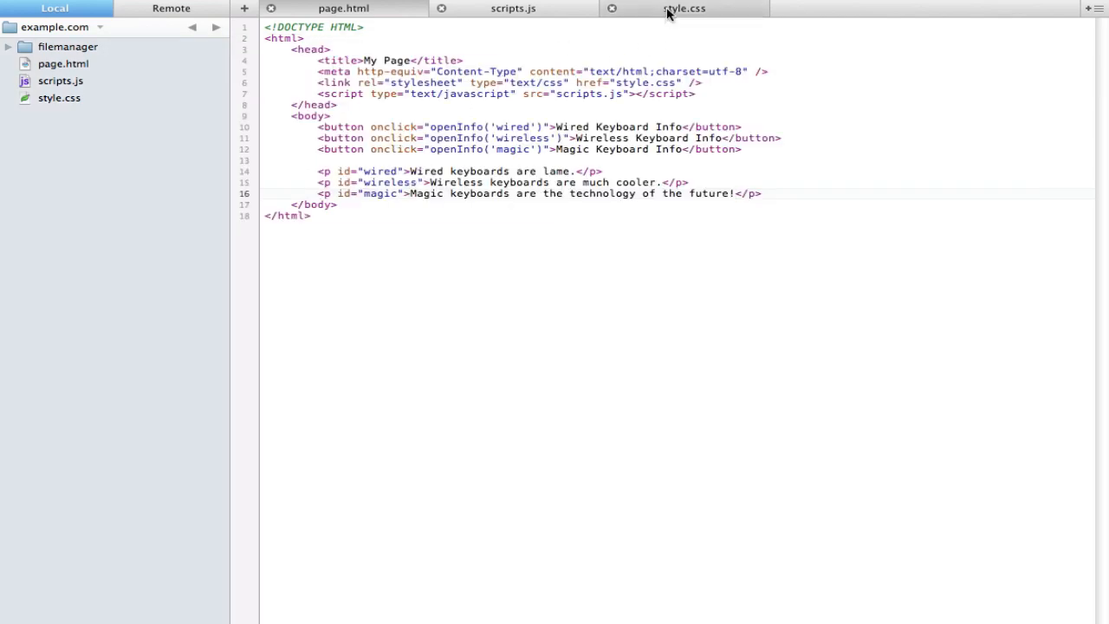
# - Change the hidden selector in style.css to #wired, #wireless, #magic
pyautogui.click(343, 8)
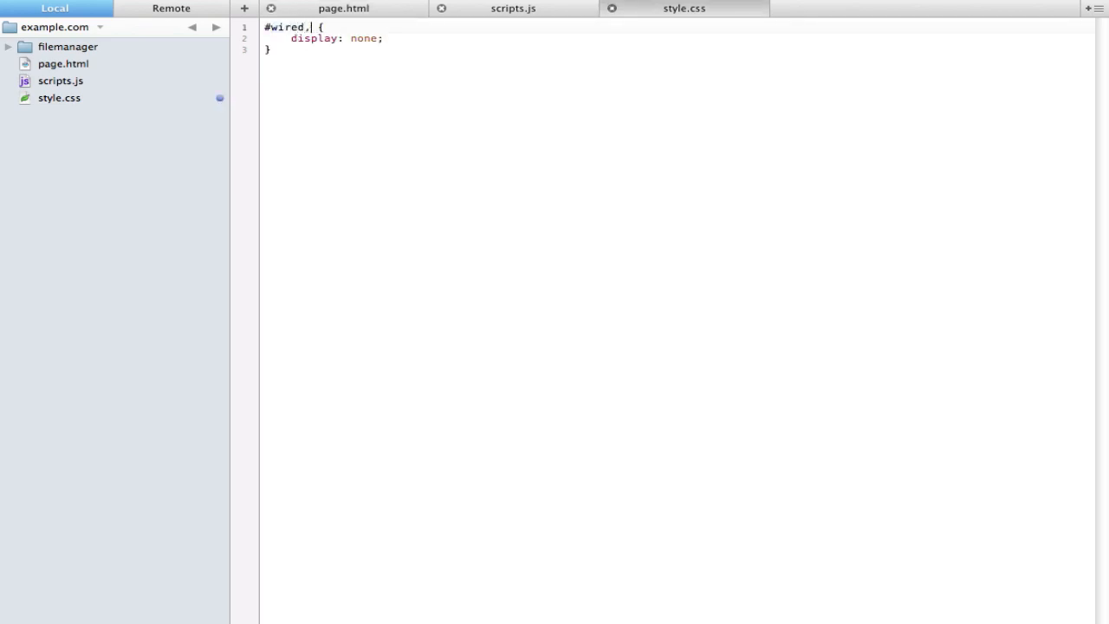
pyautogui.write('#wireless,')
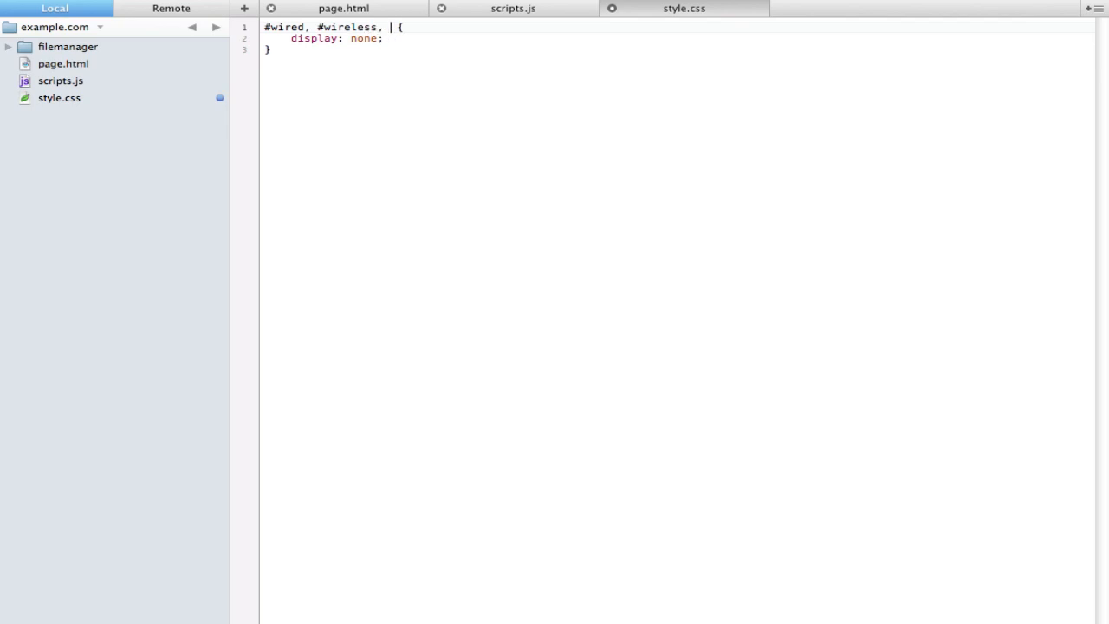
pyautogui.write('#magic')
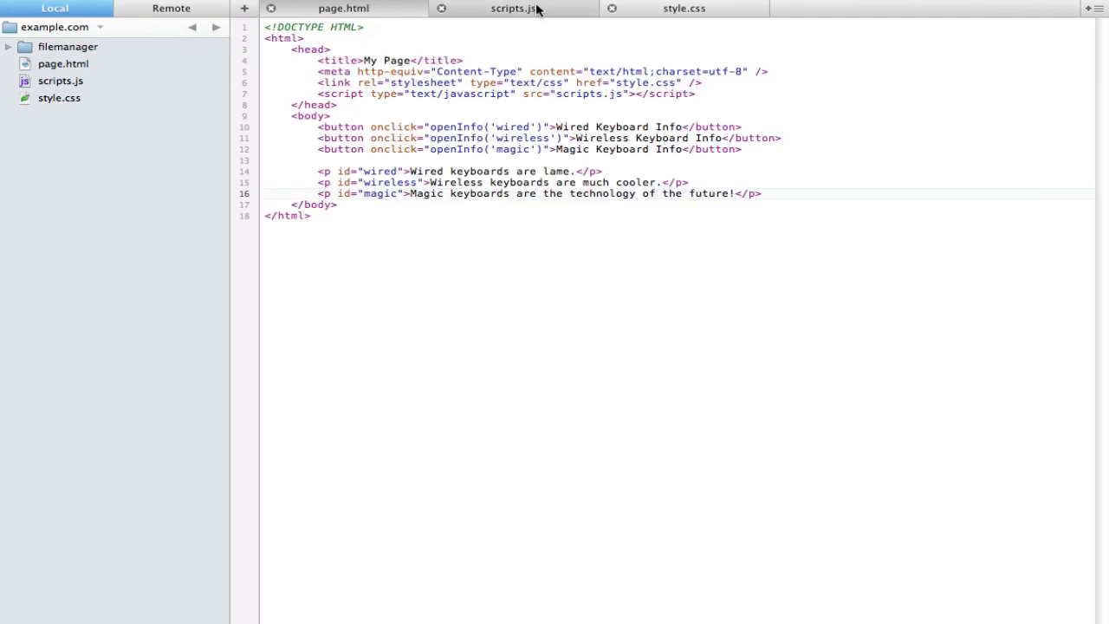
pyautogui.click(343, 8)
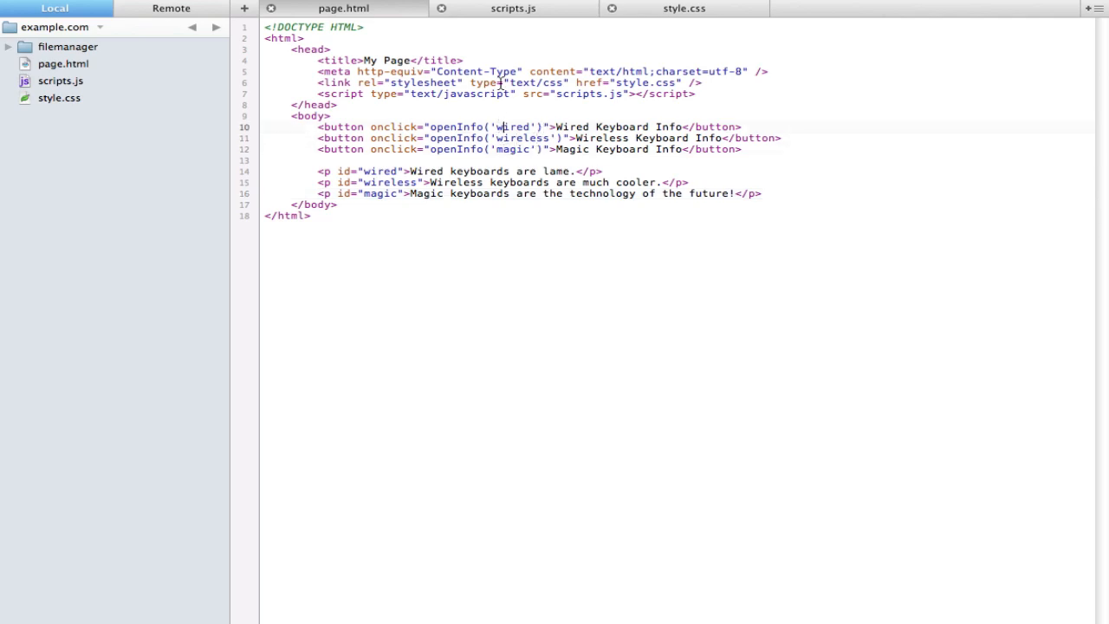
pyautogui.click(513, 8)
pyautogui.write('function openInfo() {')
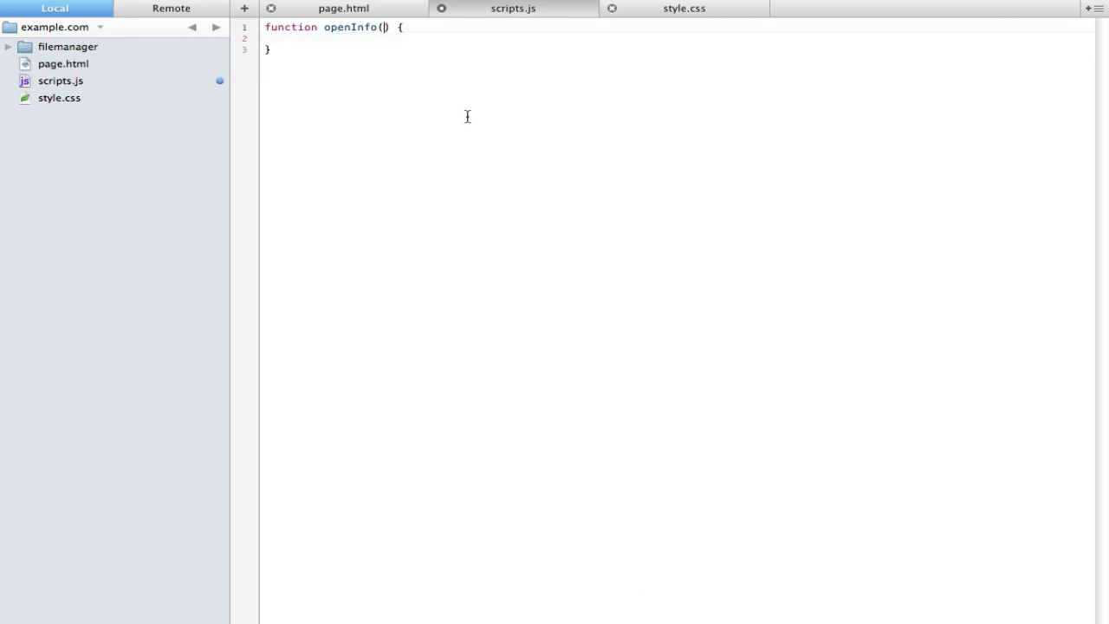
pyautogui.moveTo(637, 112)
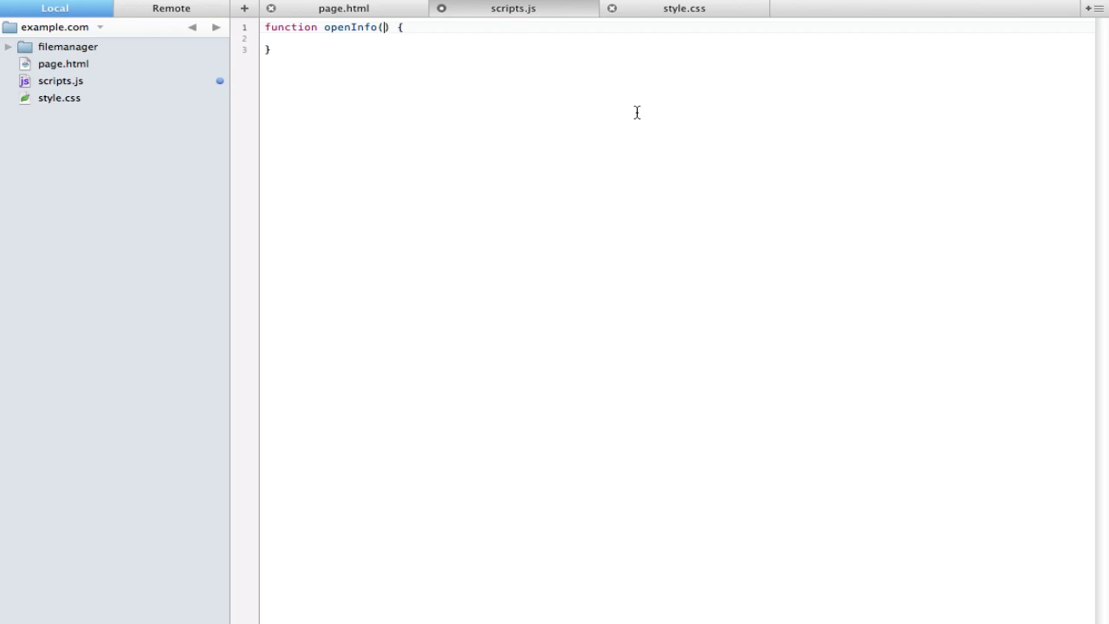
# - Give openInfo an id parameter and compare the wired ids in page.html
pyautogui.write('id')
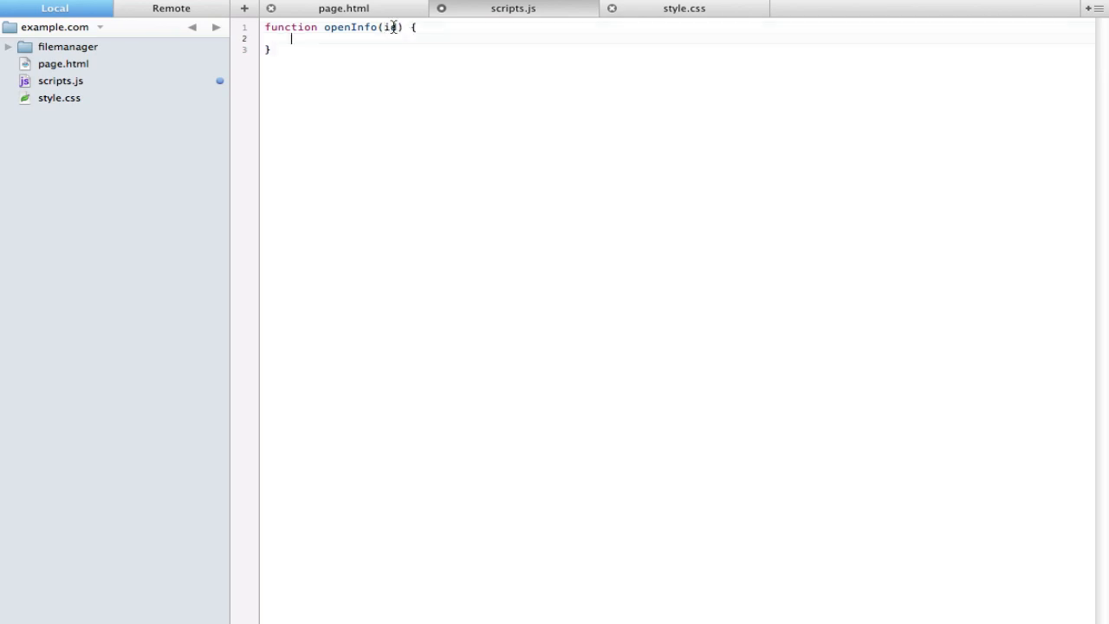
pyautogui.click(343, 8)
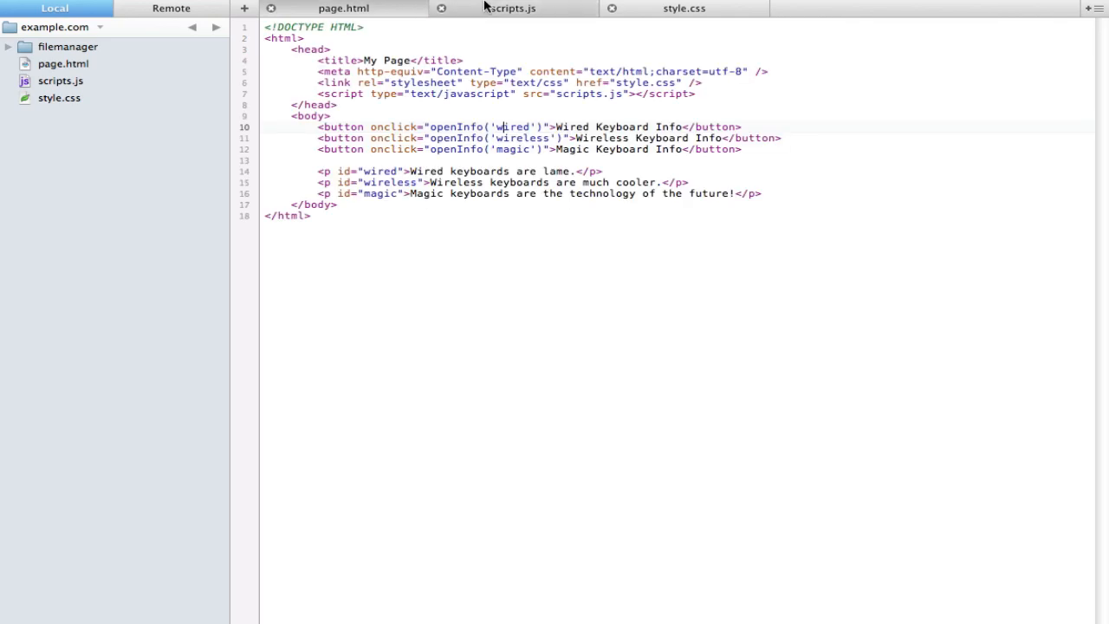
pyautogui.doubleClick(511, 127)
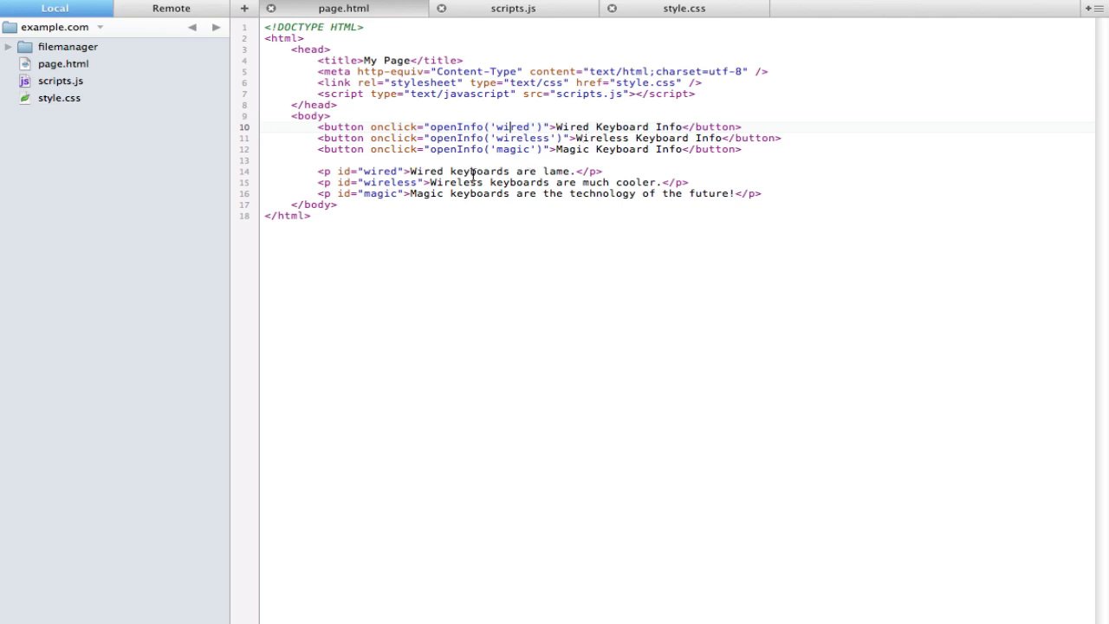
pyautogui.doubleClick(379, 171)
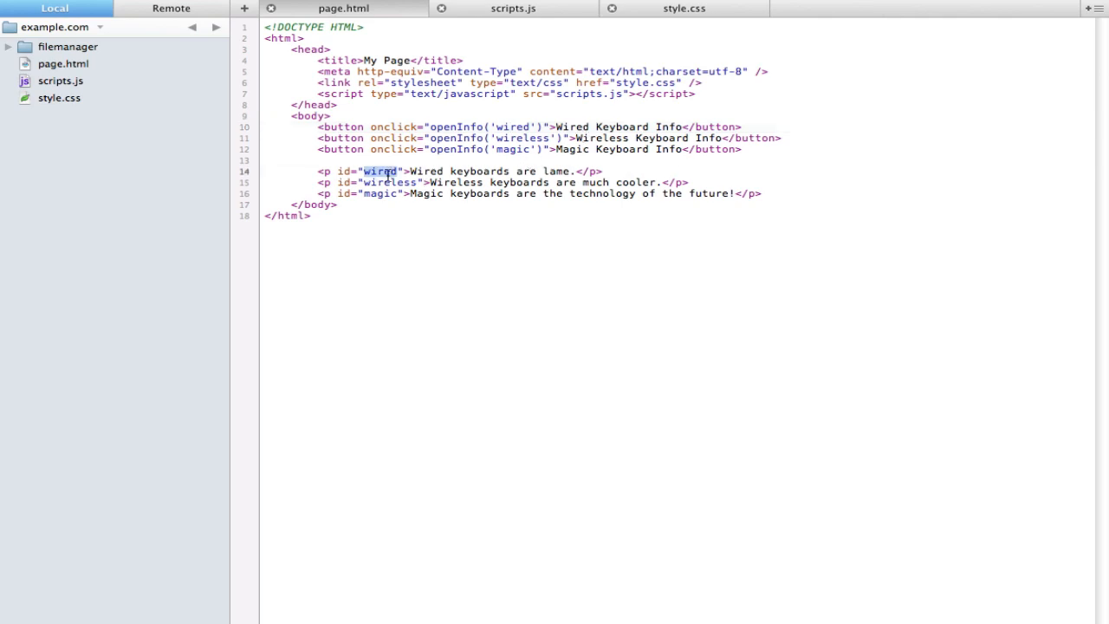
pyautogui.doubleClick(512, 126)
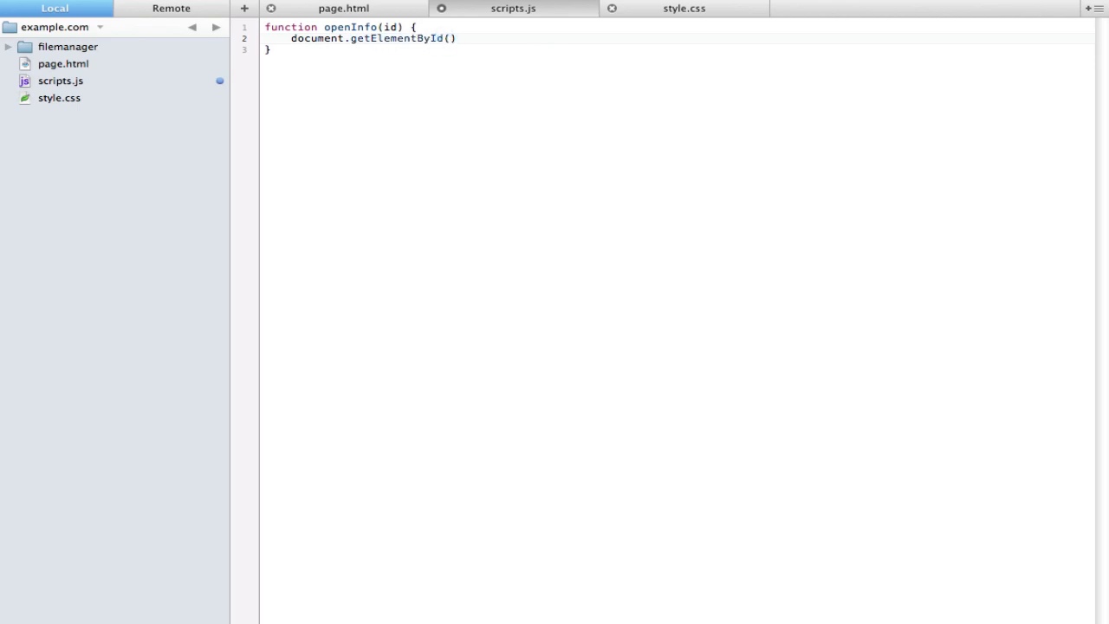
# - Complete line 2 as document.getElementById(id).style.display = 'block';
pyautogui.click(452, 38)
pyautogui.write('id')
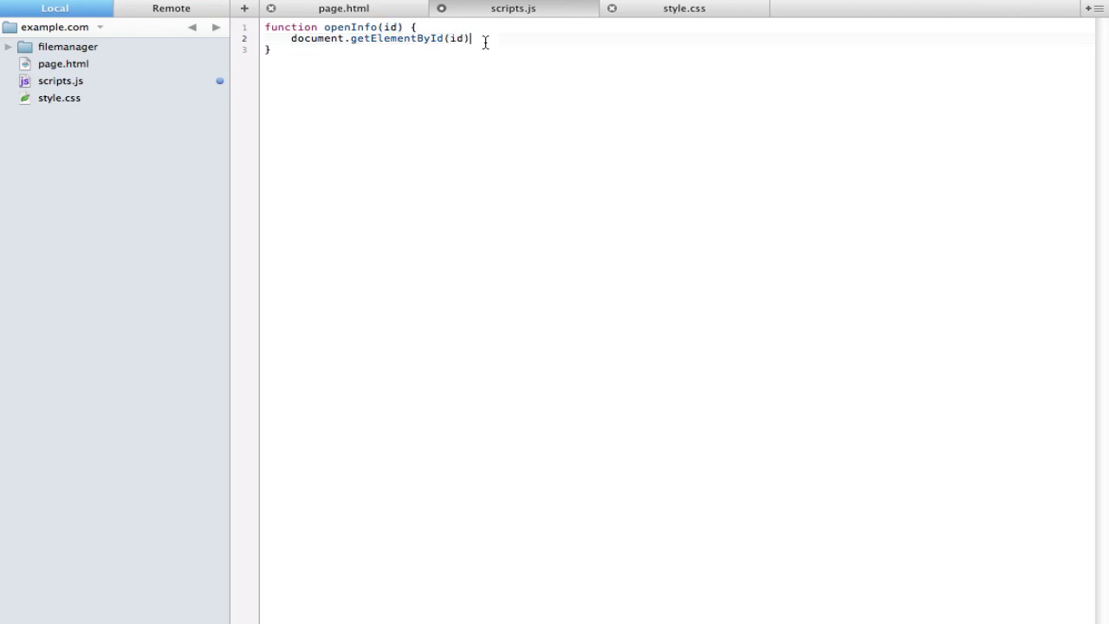
pyautogui.write('.style.display =')
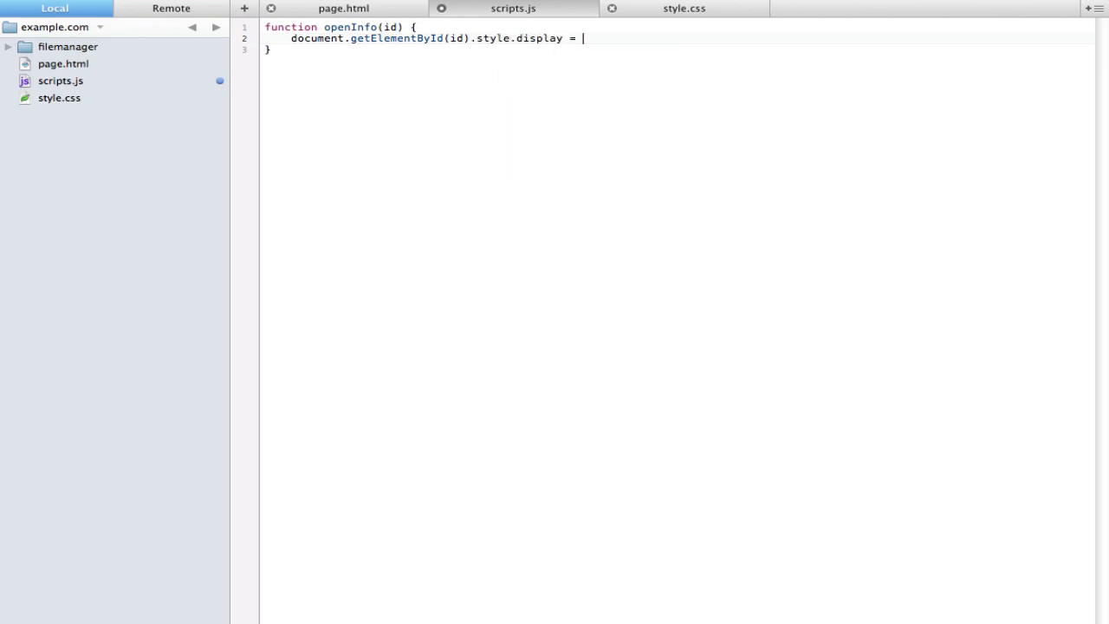
pyautogui.write("'")
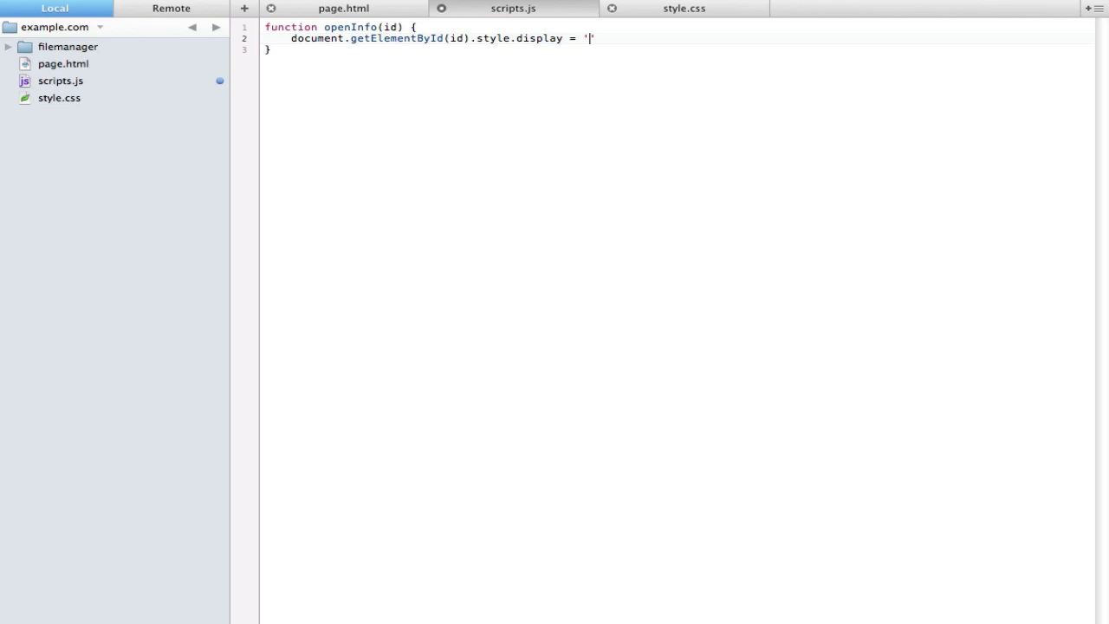
pyautogui.write('block')
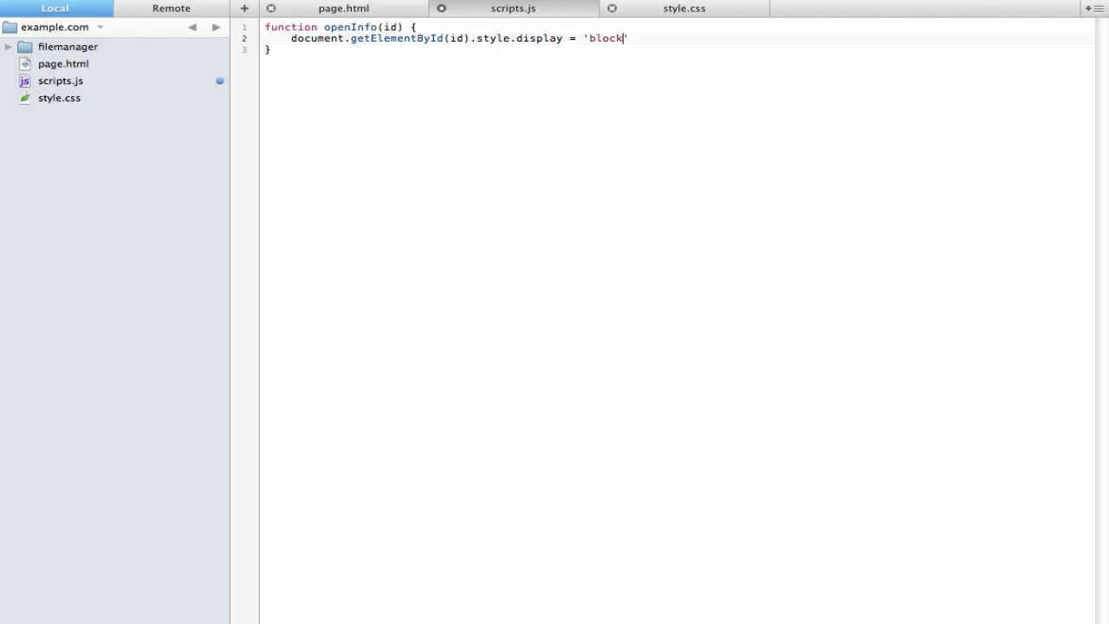
pyautogui.write(';')
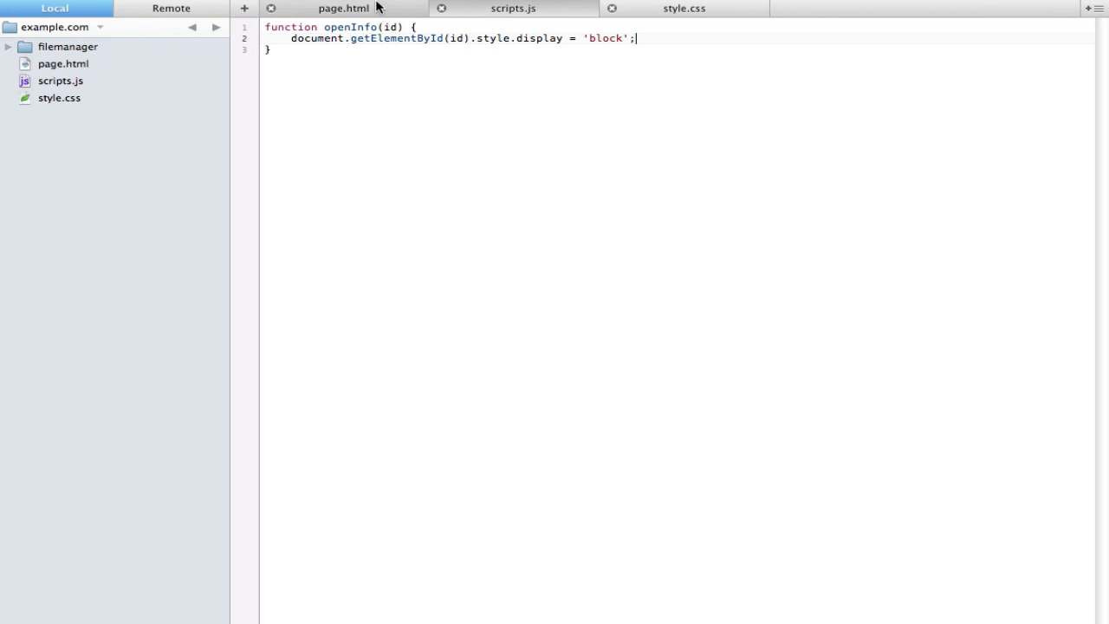
pyautogui.click(343, 8)
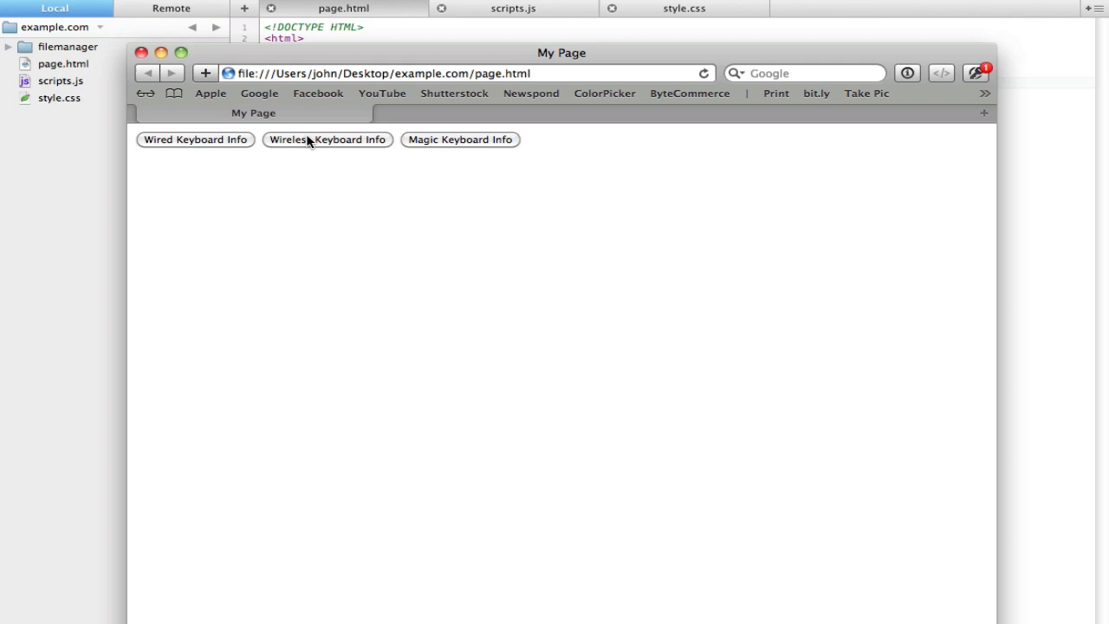
# - Test the Wireless, Wired and Magic Keyboard Info buttons on the reloaded page
pyautogui.click(327, 139)
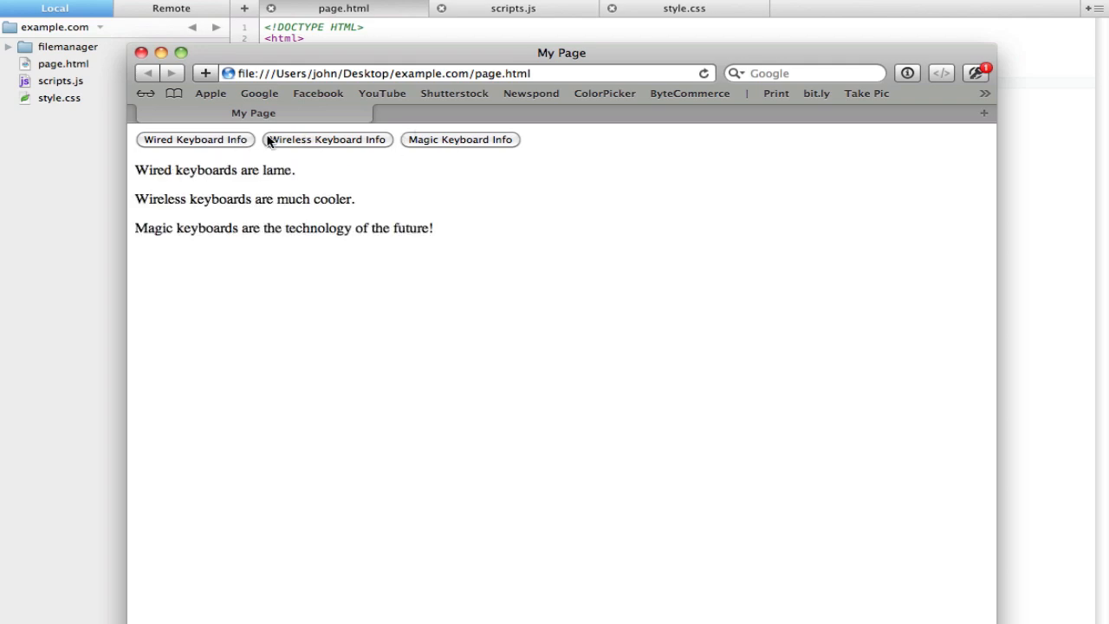
pyautogui.moveTo(377, 205)
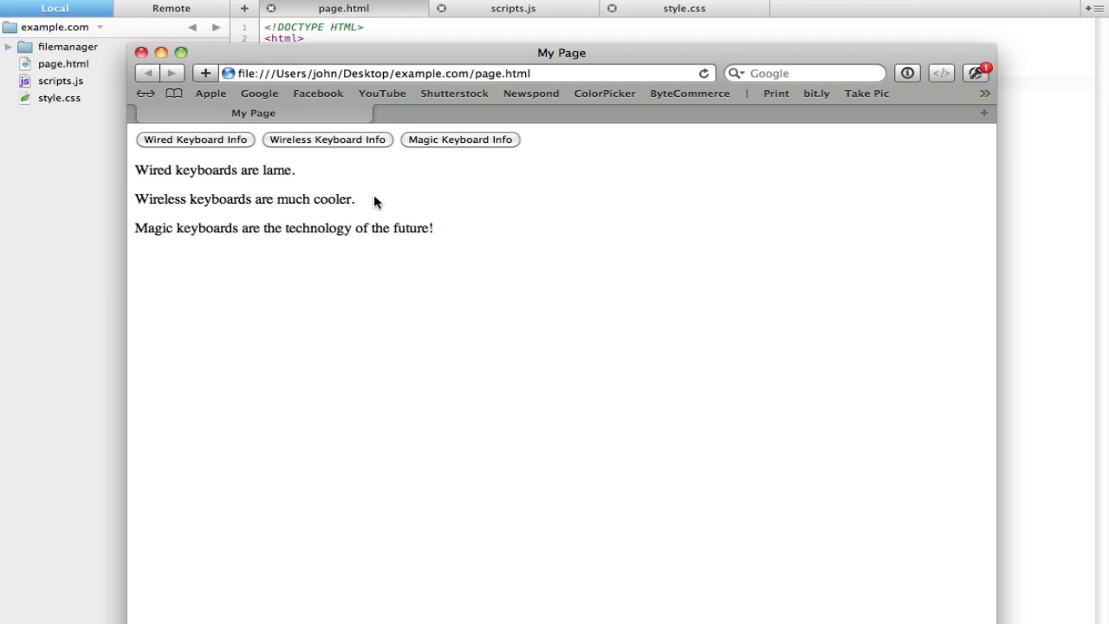
pyautogui.click(195, 139)
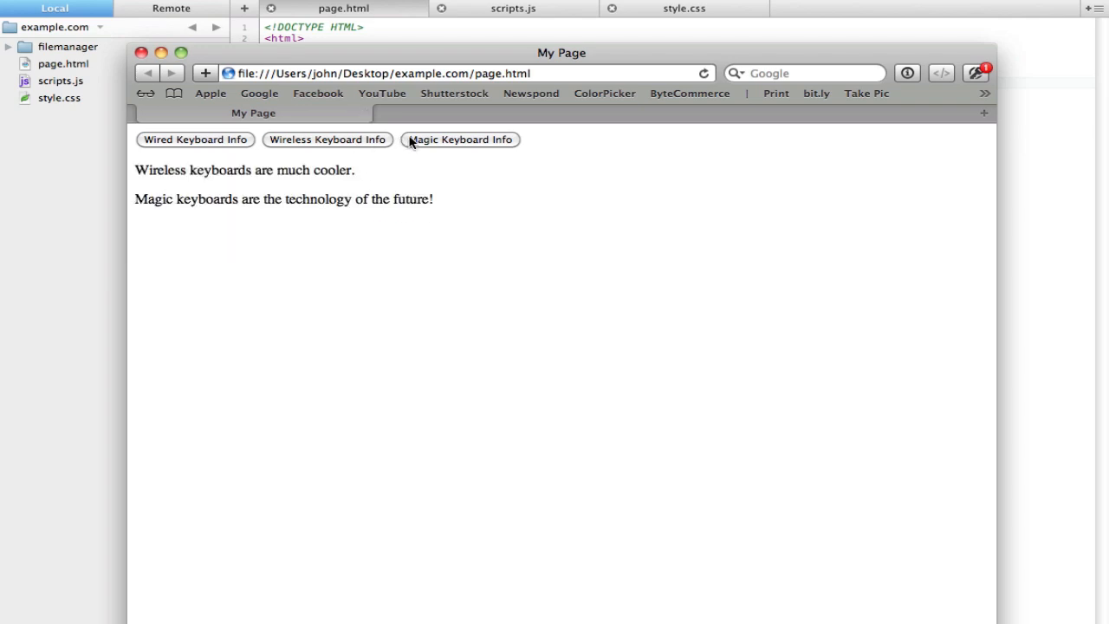
pyautogui.click(195, 139)
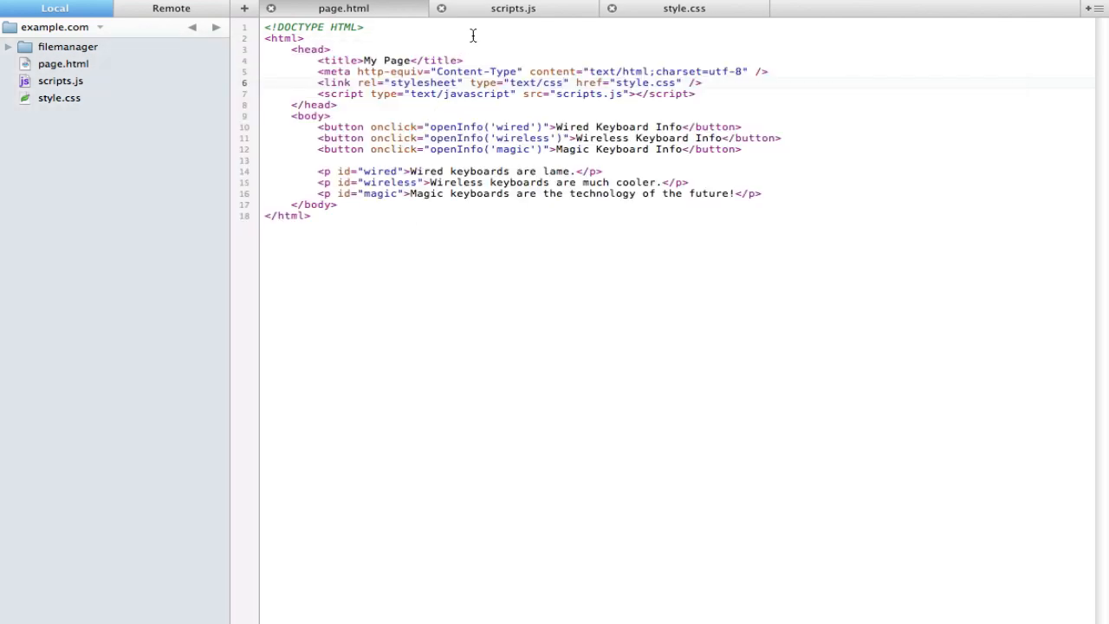
# - Add lines setting 'magic', 'wired' and 'wireless' display to 'none' before the 'block' line
pyautogui.click(513, 8)
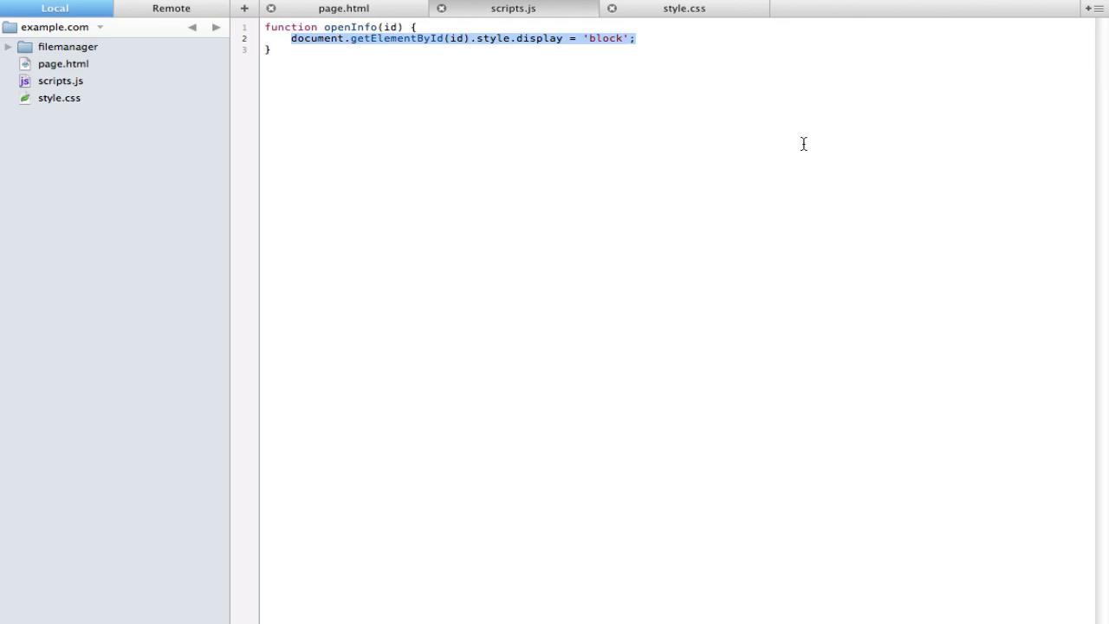
pyautogui.click(439, 27)
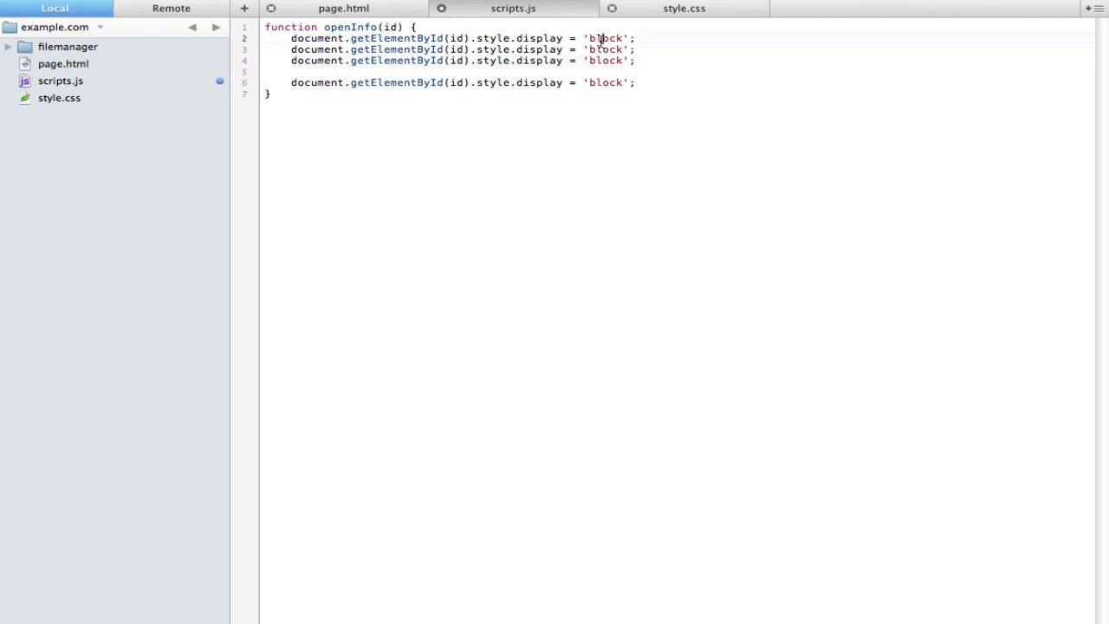
pyautogui.write('none')
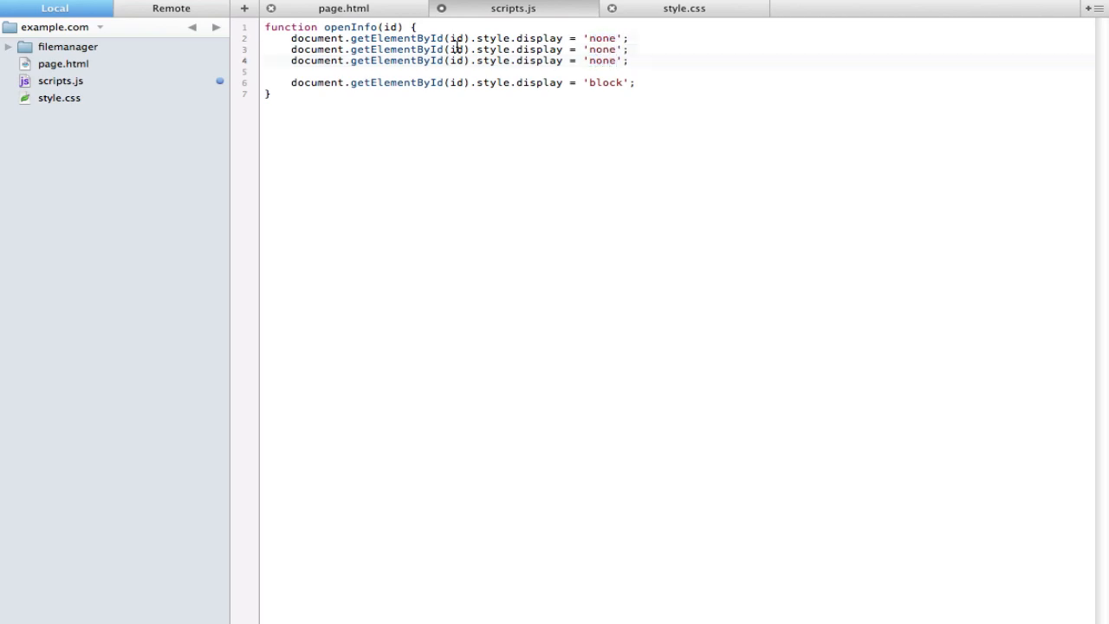
pyautogui.write('i')
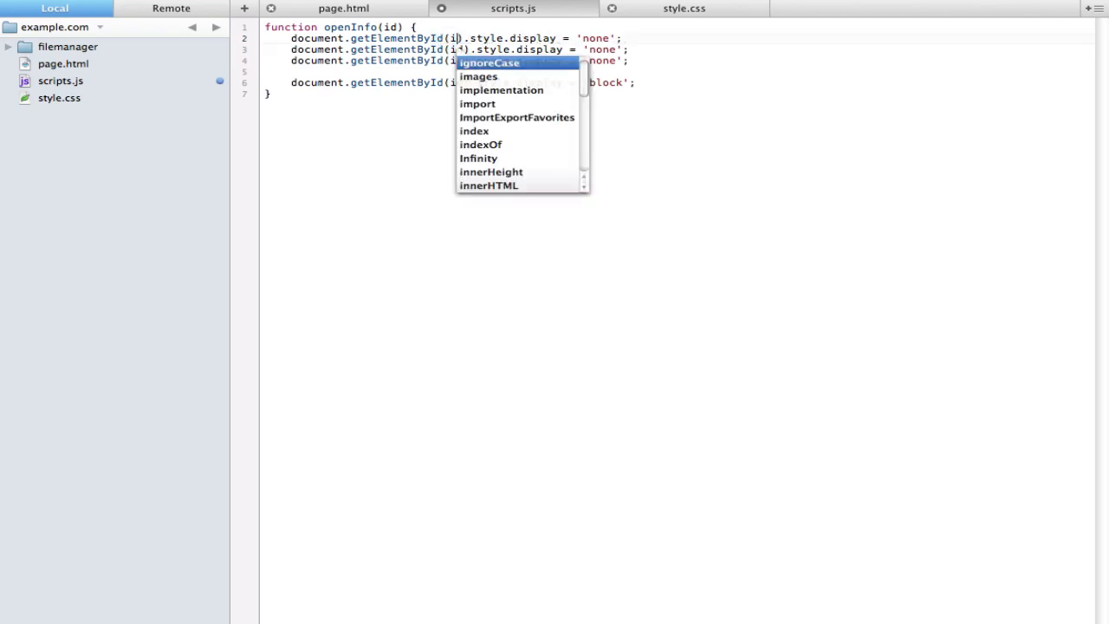
pyautogui.write("magic'")
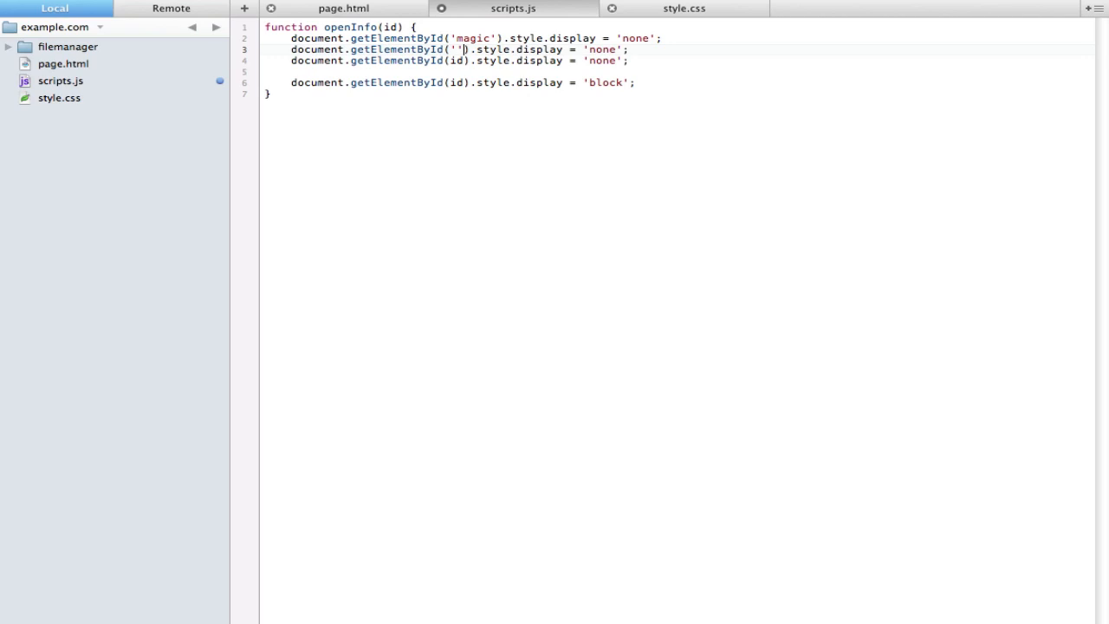
pyautogui.write('wired')
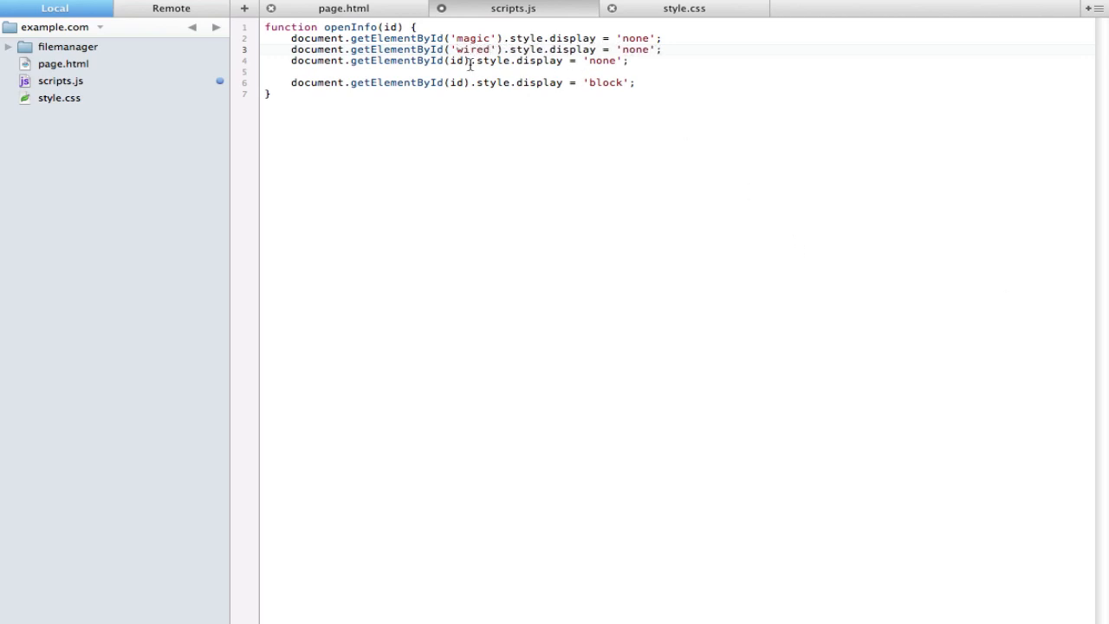
pyautogui.press('Backspace')
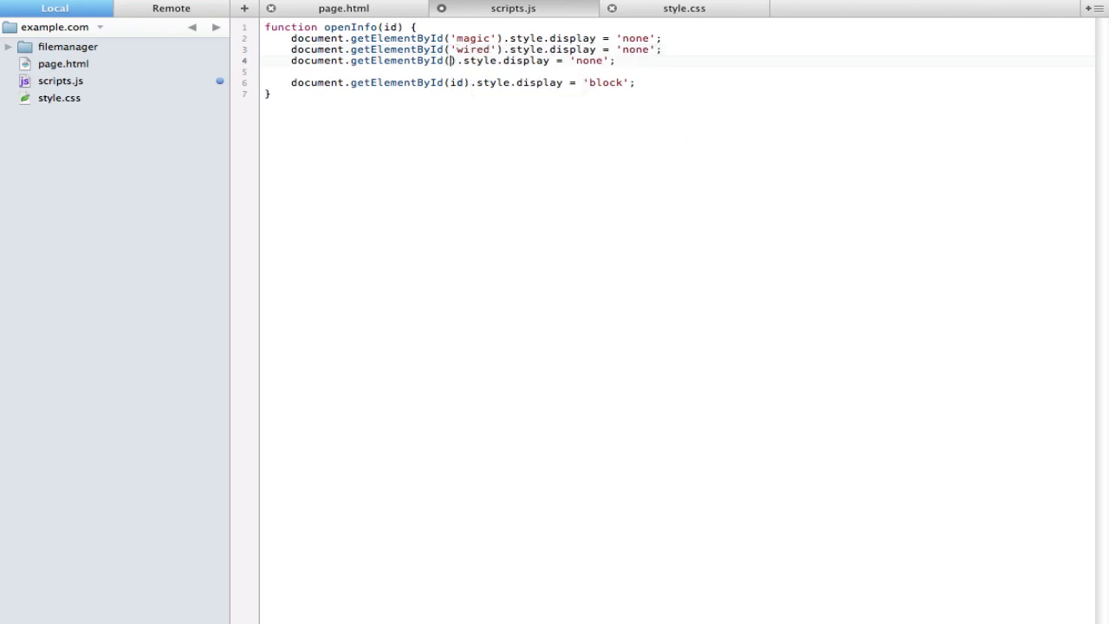
pyautogui.write('wireless')
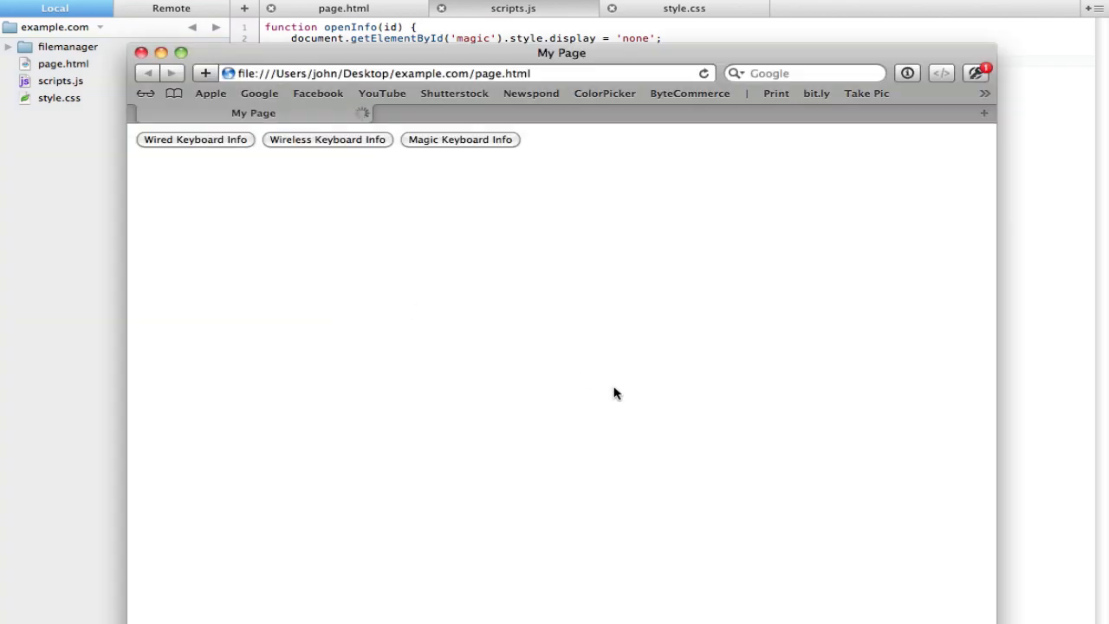
# - Test the Wireless, Wired and Magic buttons, checking that one paragraph shows at a time
pyautogui.click(327, 140)
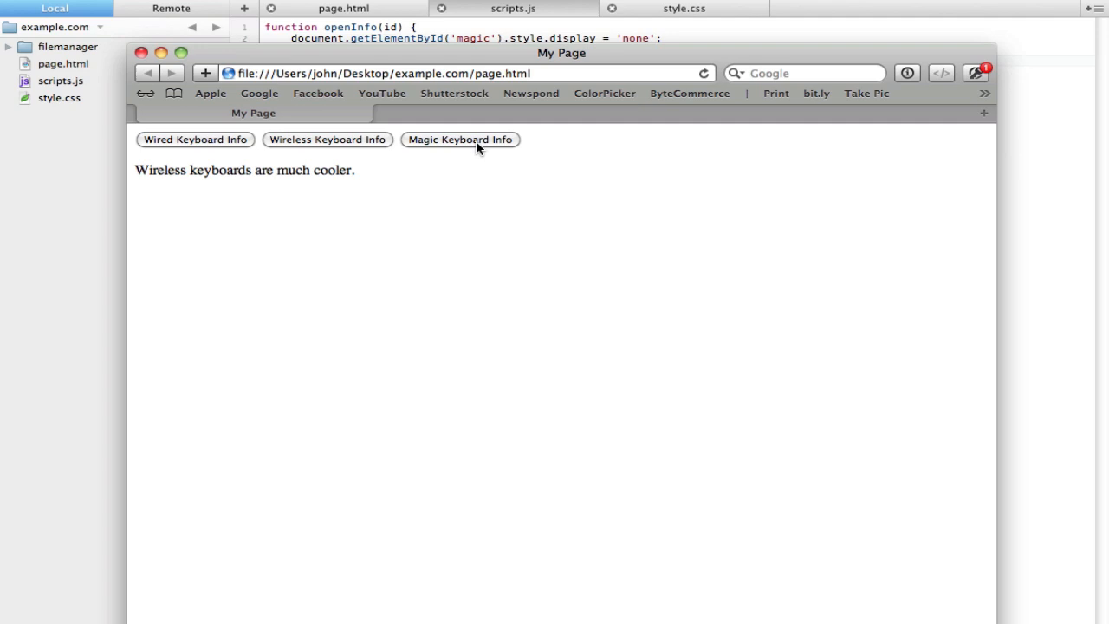
pyautogui.click(195, 139)
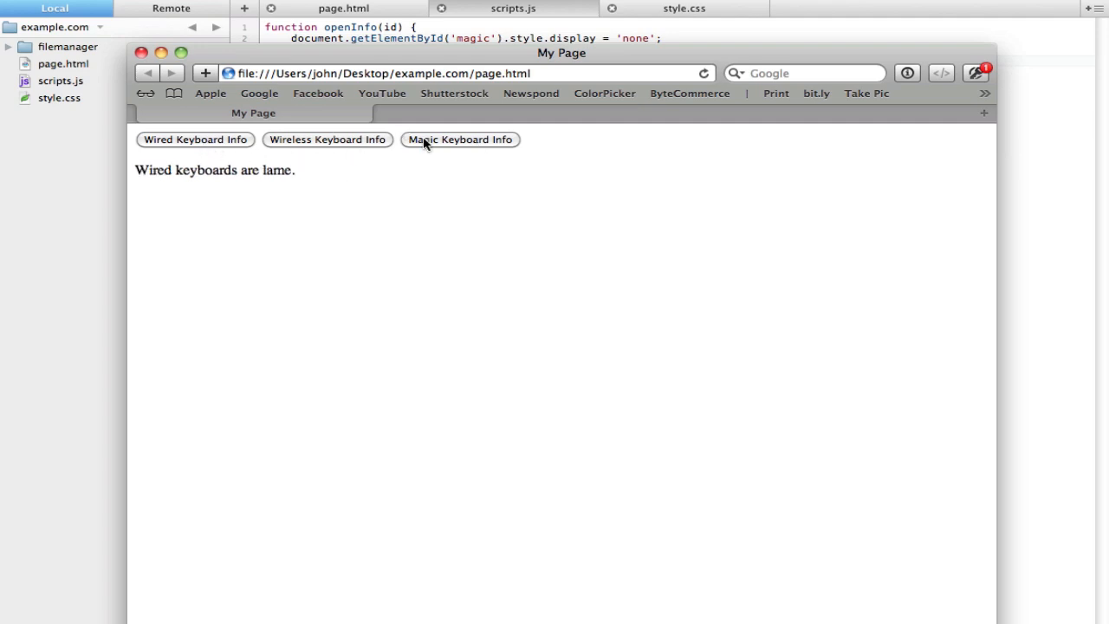
pyautogui.click(326, 140)
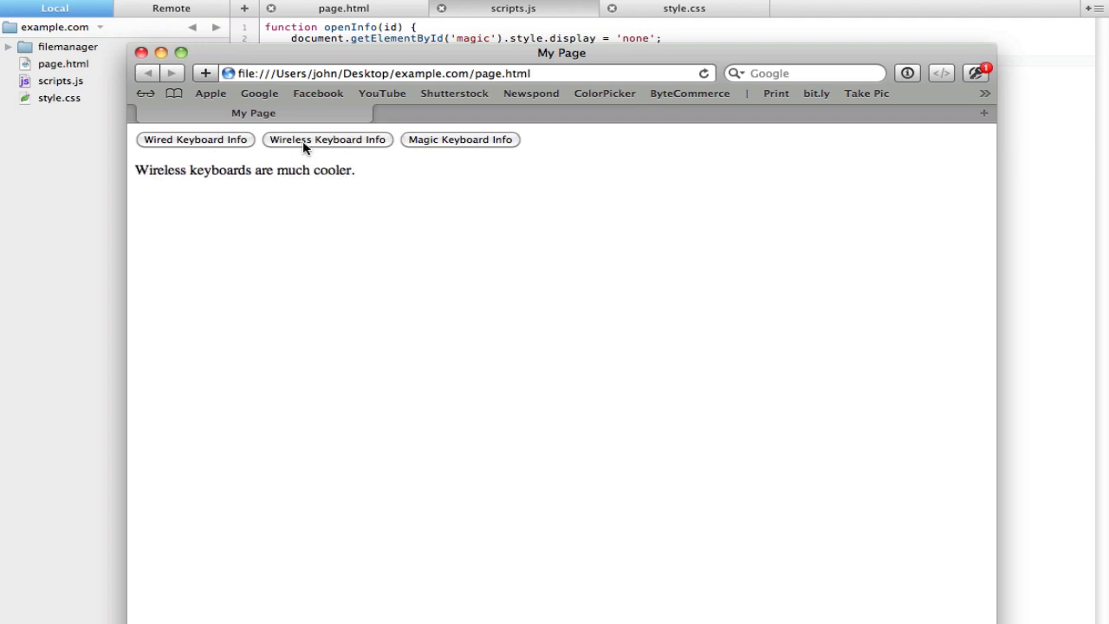
pyautogui.moveTo(436, 139)
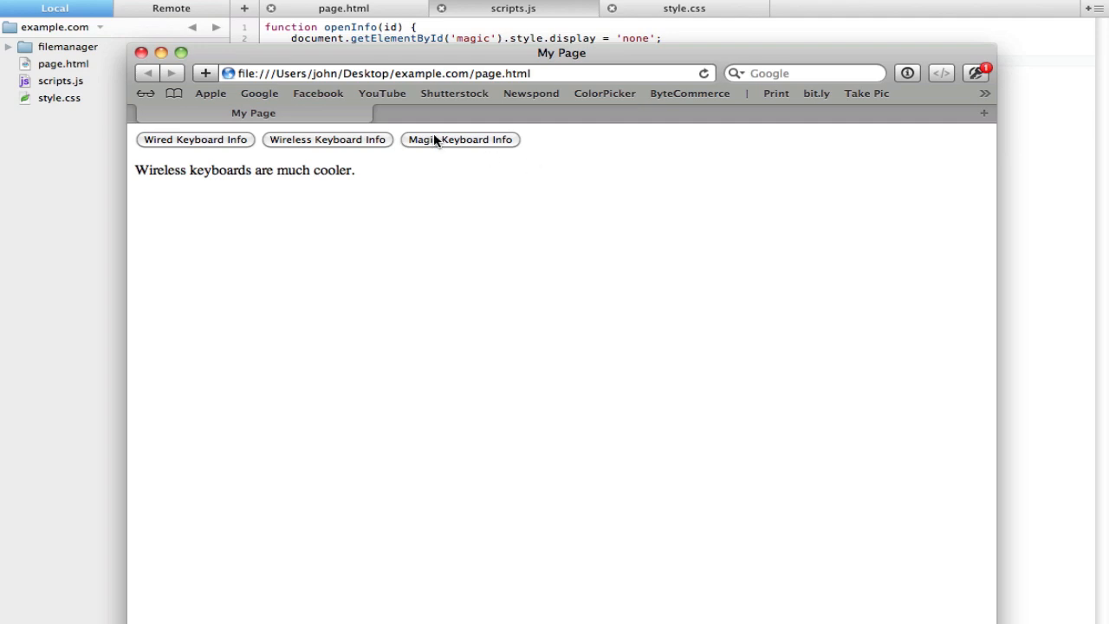
pyautogui.click(460, 140)
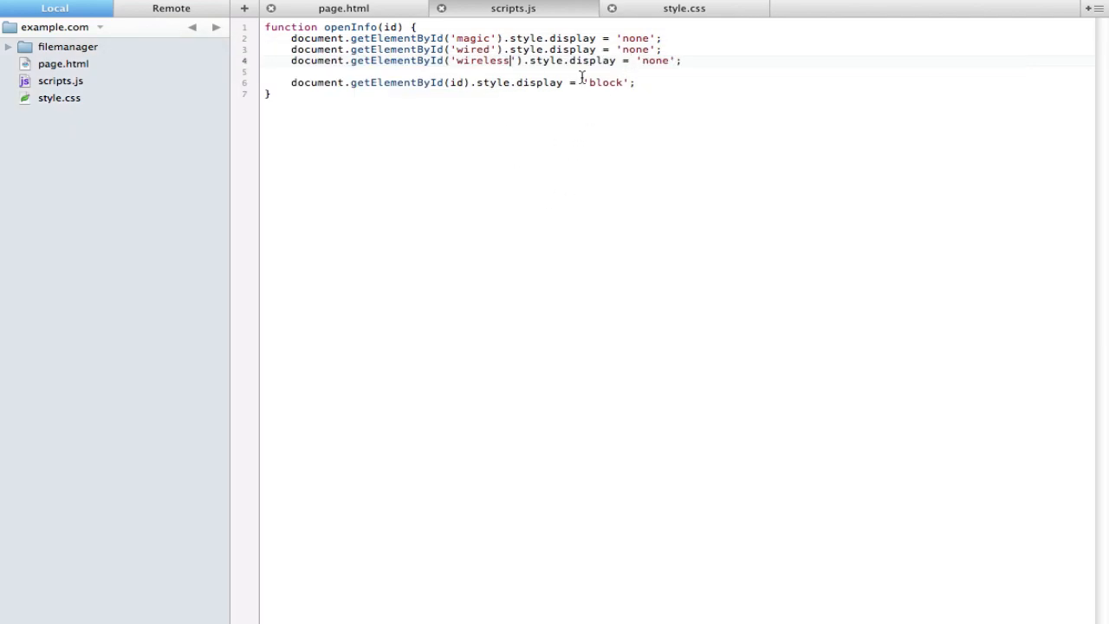
pyautogui.moveTo(555, 83)
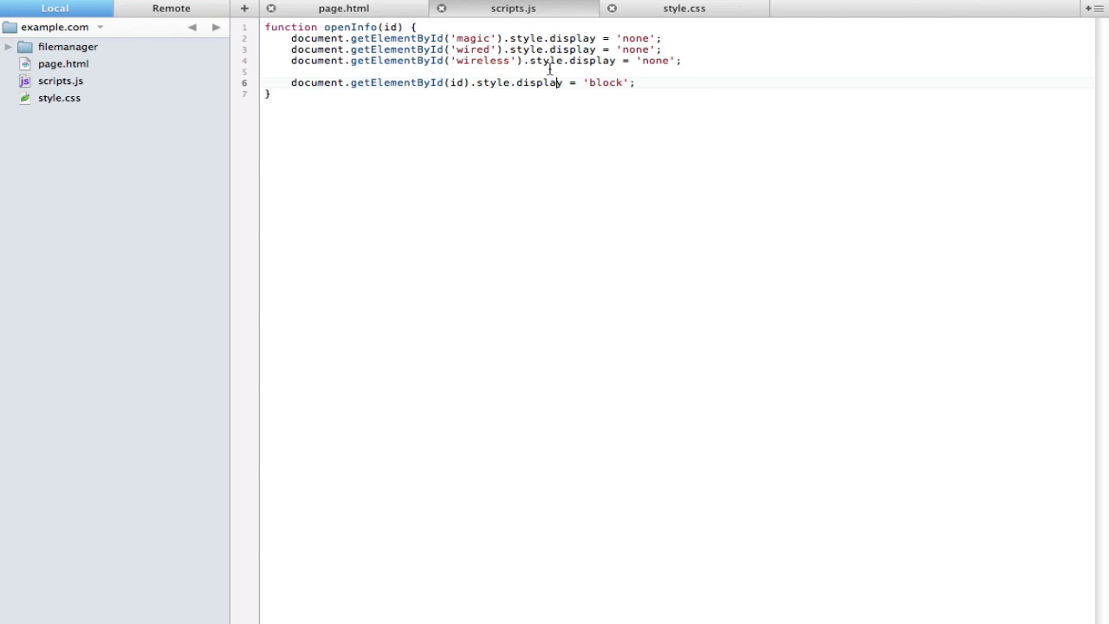
pyautogui.moveTo(557, 60)
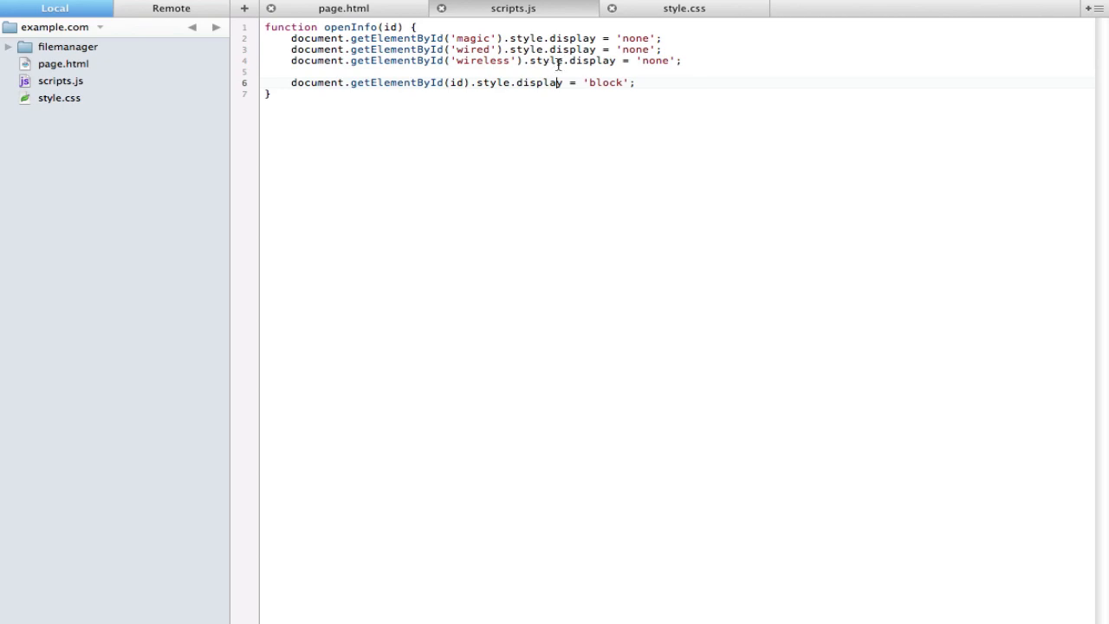